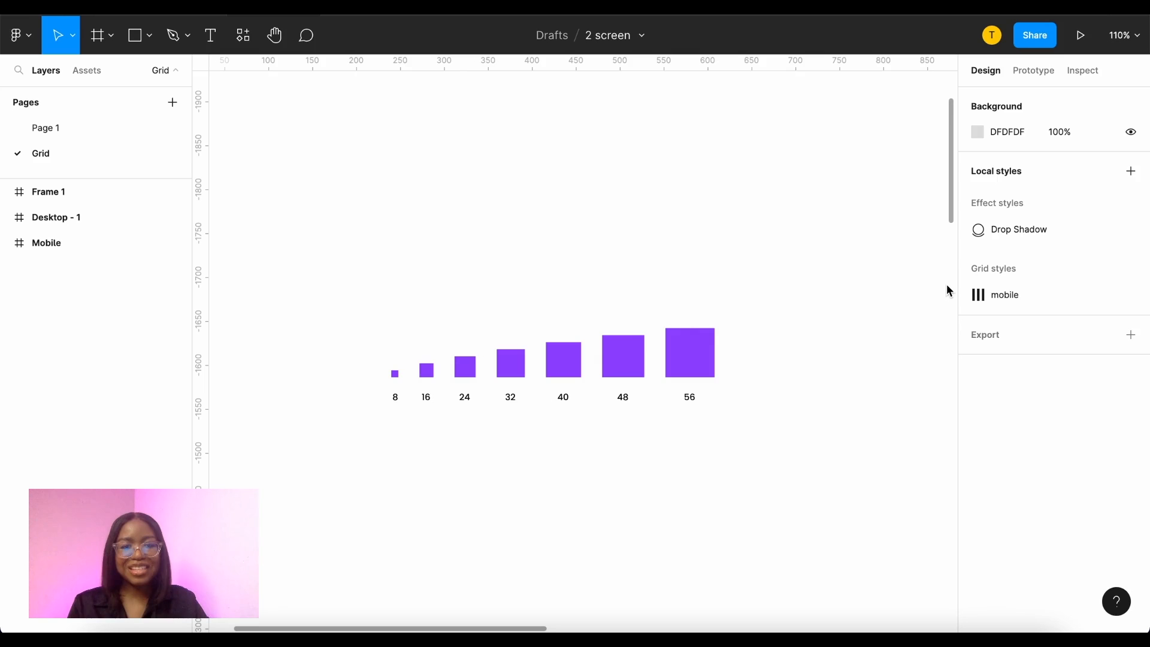
pyautogui.moveTo(331, 430)
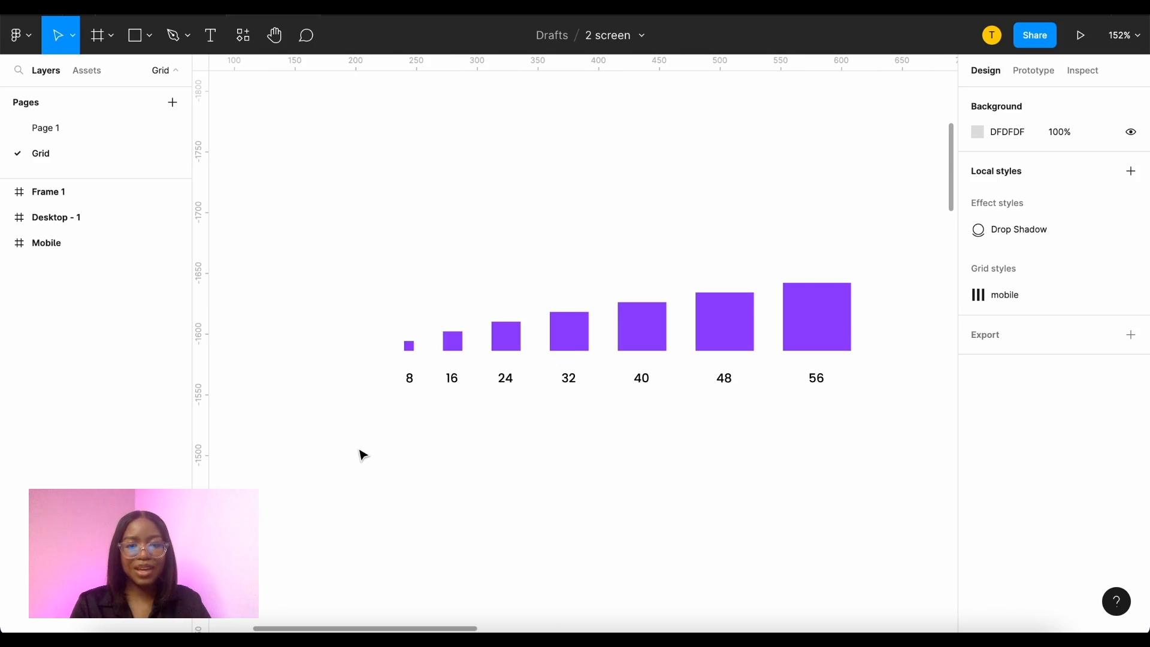
pyautogui.moveTo(577, 409)
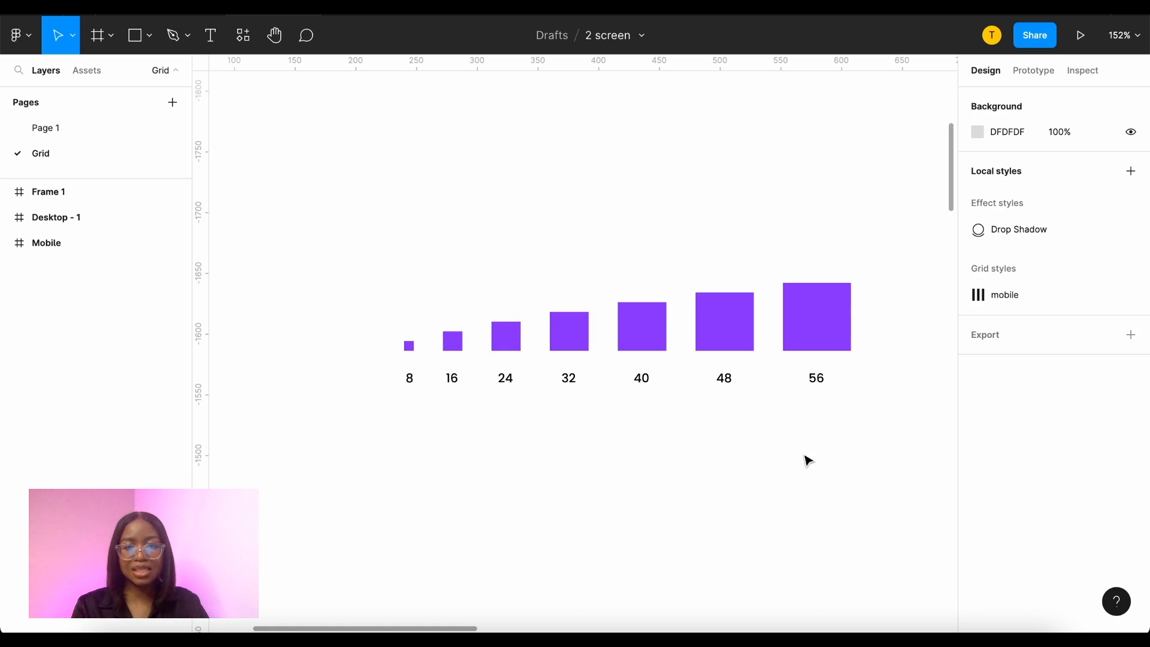
# - Select the 8–56 spacing scale frame and scroll down to the blank Mobile and Desktop - 1 frames
pyautogui.click(48, 192)
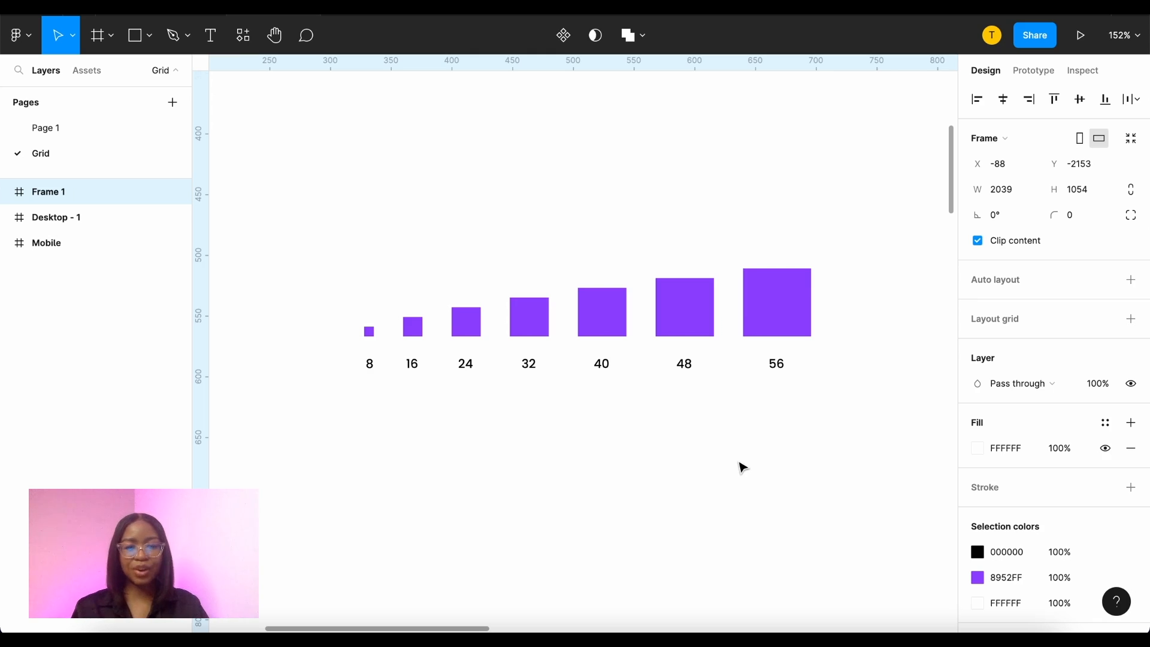
pyautogui.scroll(-3)
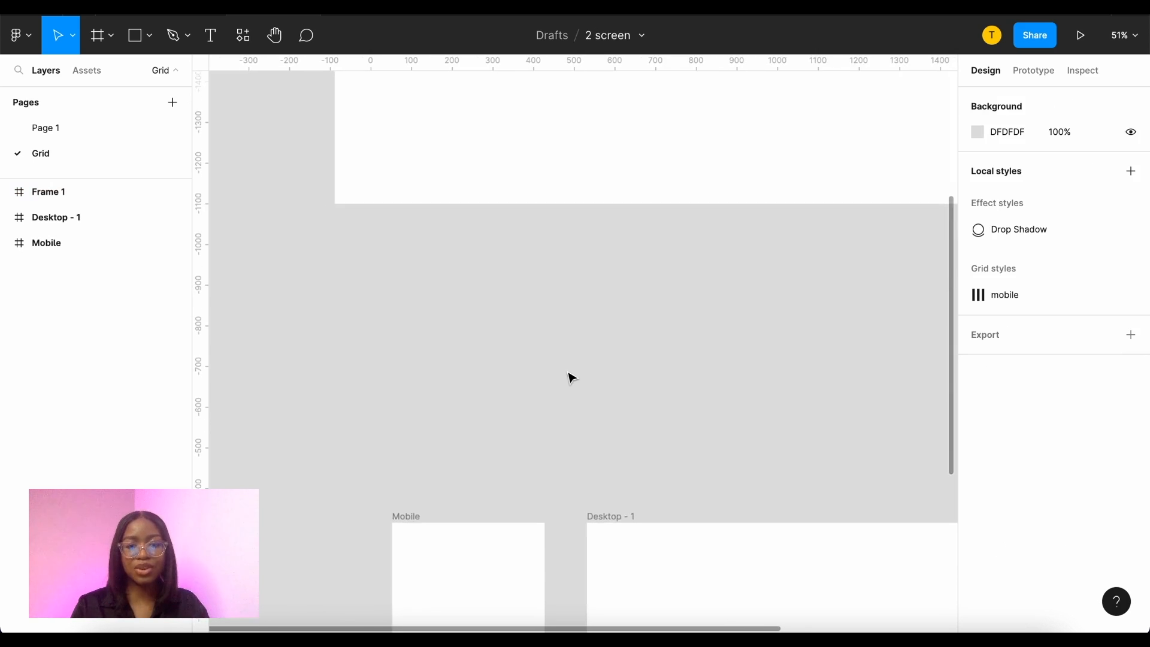
pyautogui.scroll(-3)
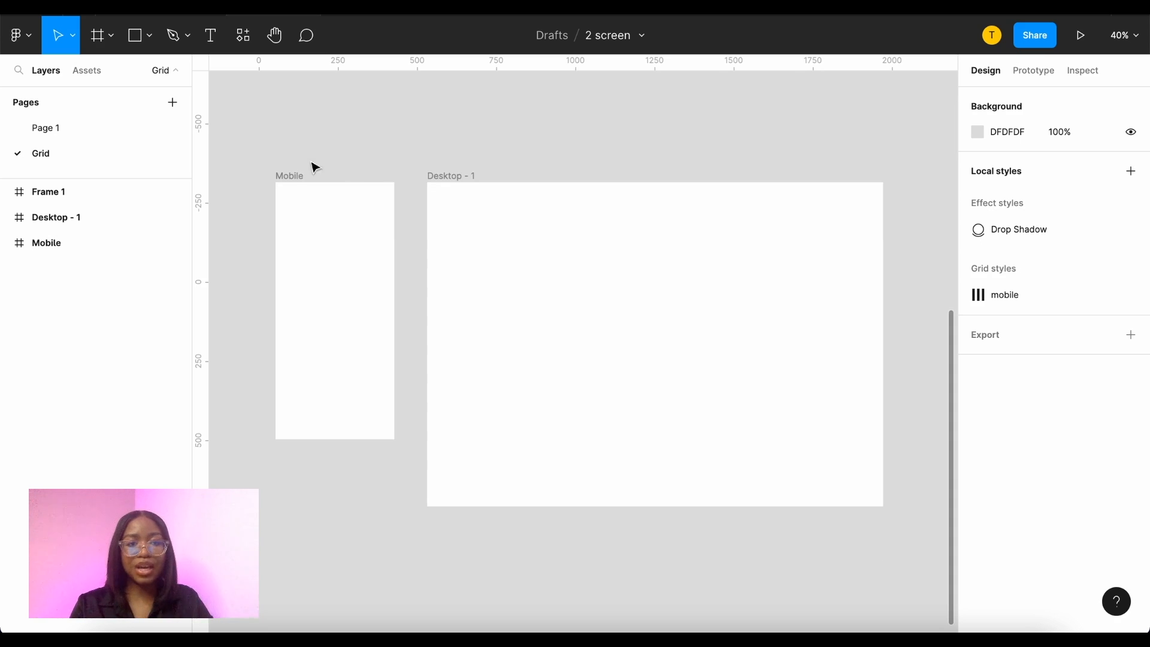
# - Add a Columns layout grid to the Mobile frame: count 4, margin 16, gutter 8
pyautogui.click(288, 176)
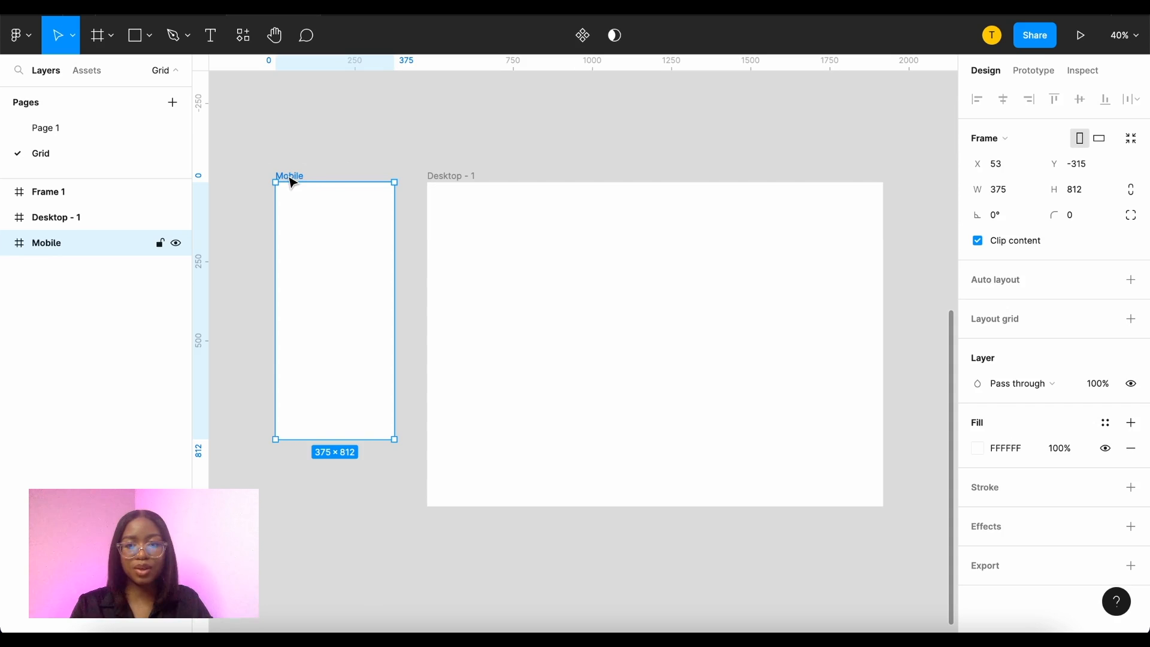
pyautogui.moveTo(402, 151)
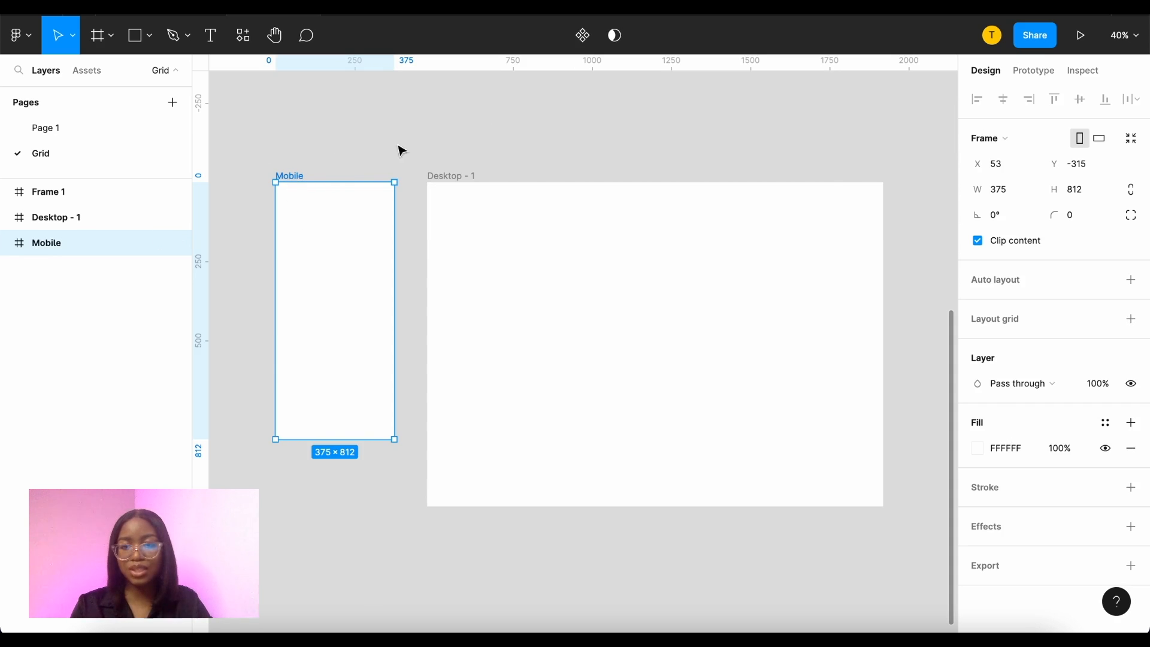
pyautogui.click(1130, 318)
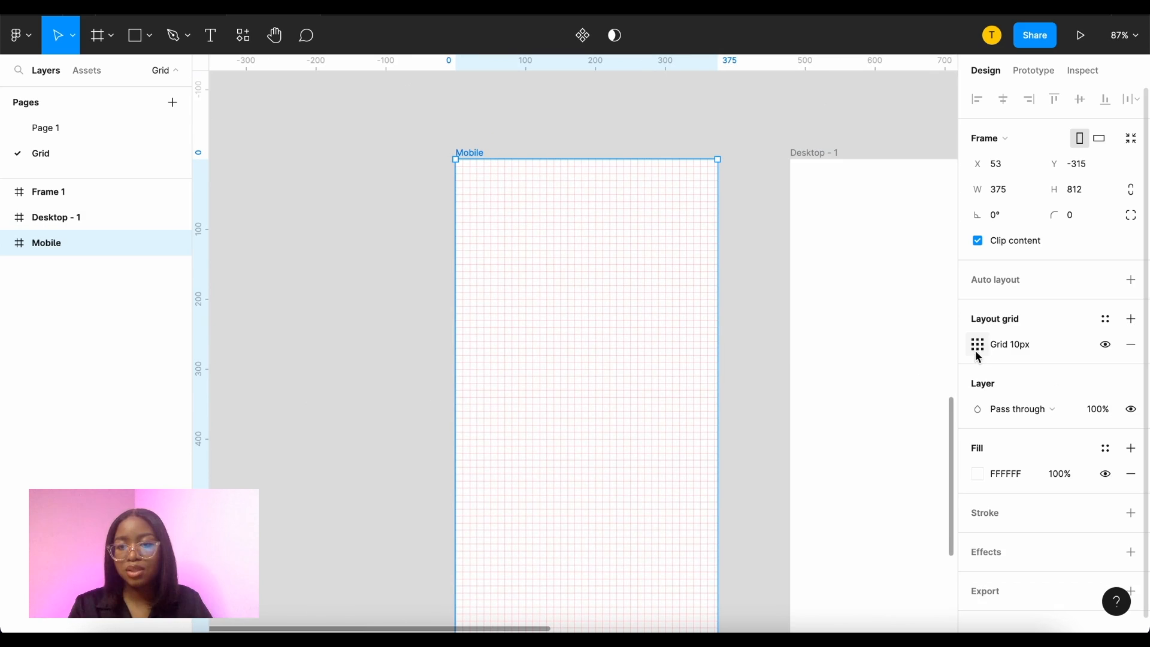
pyautogui.click(977, 344)
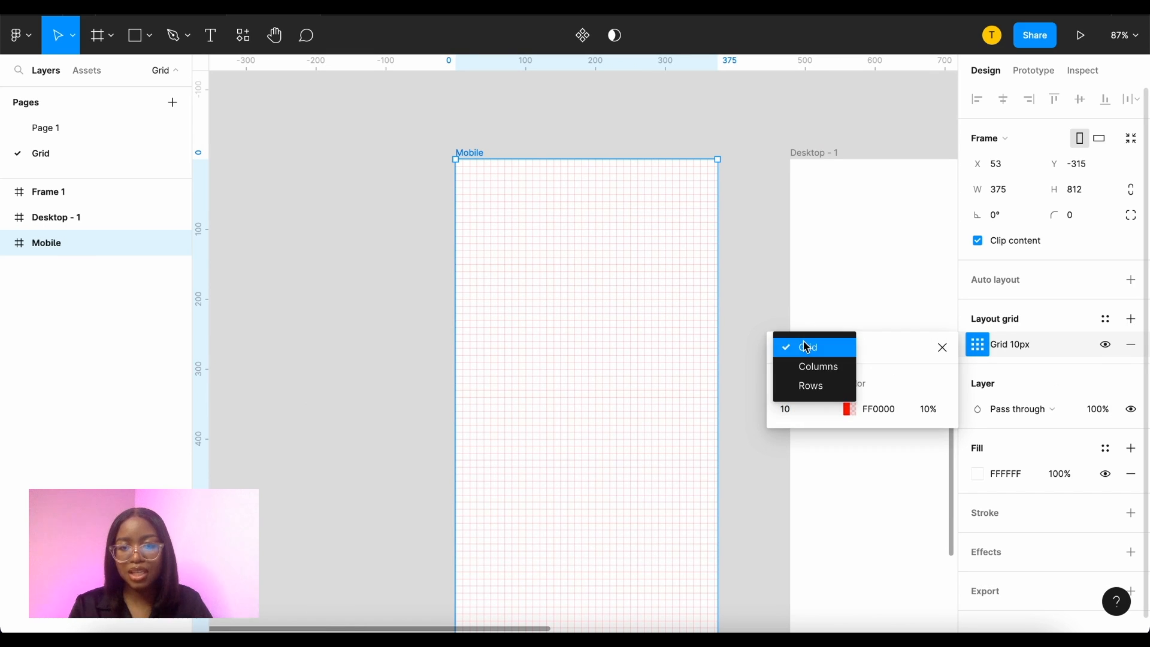
pyautogui.click(818, 366)
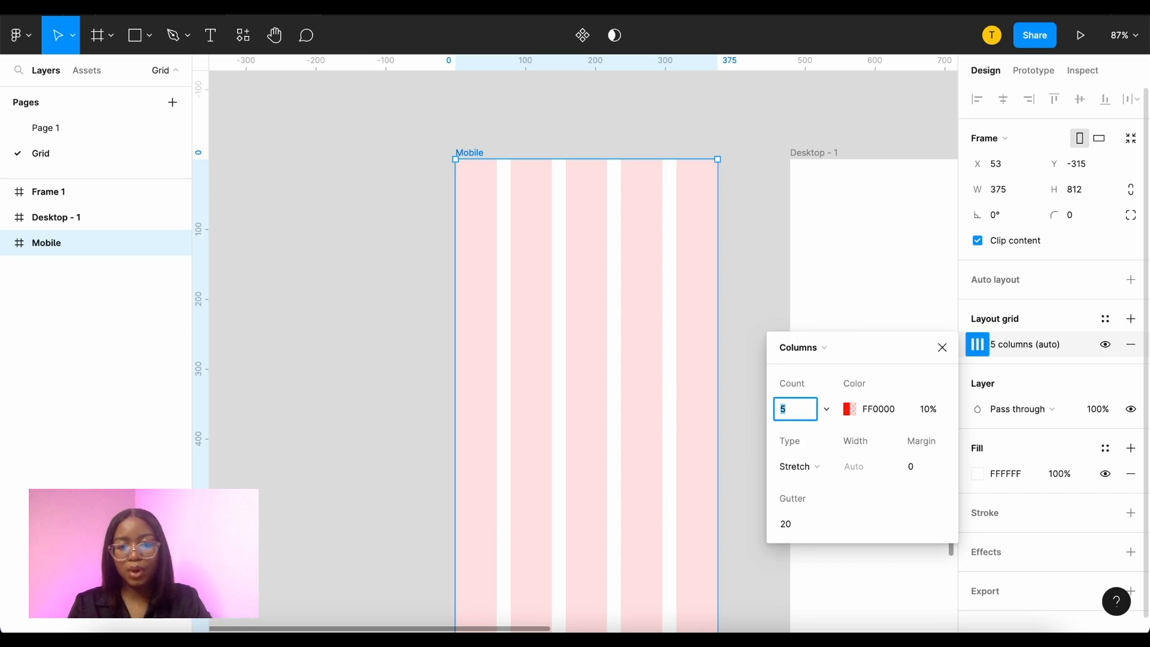
pyautogui.write('4')
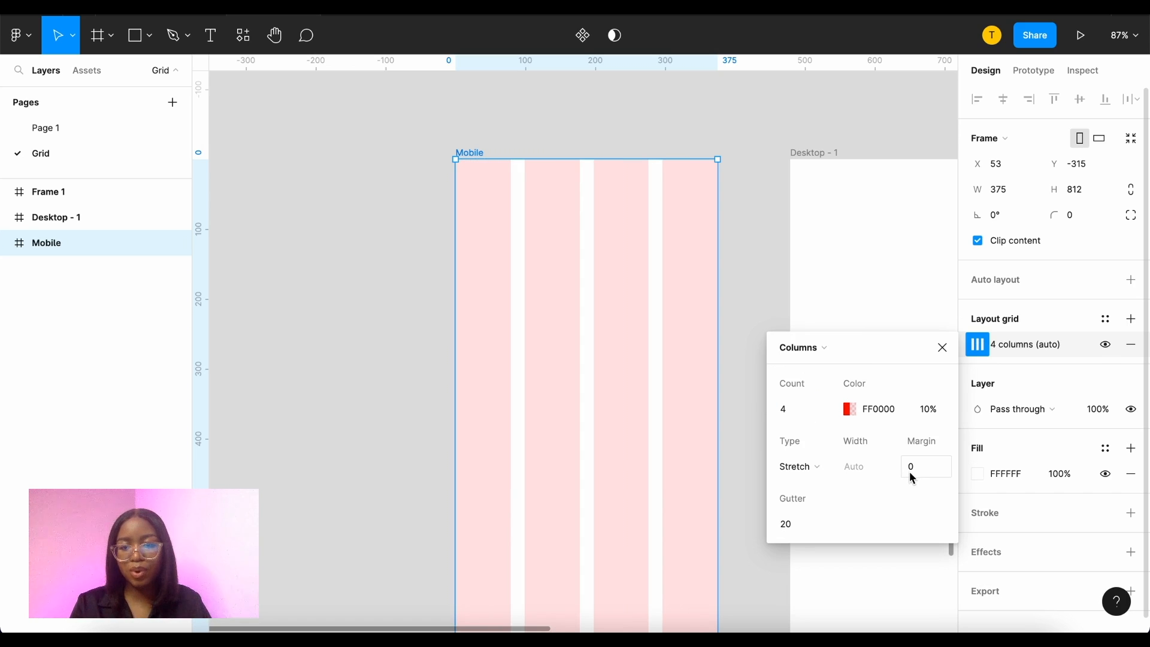
pyautogui.click(926, 466)
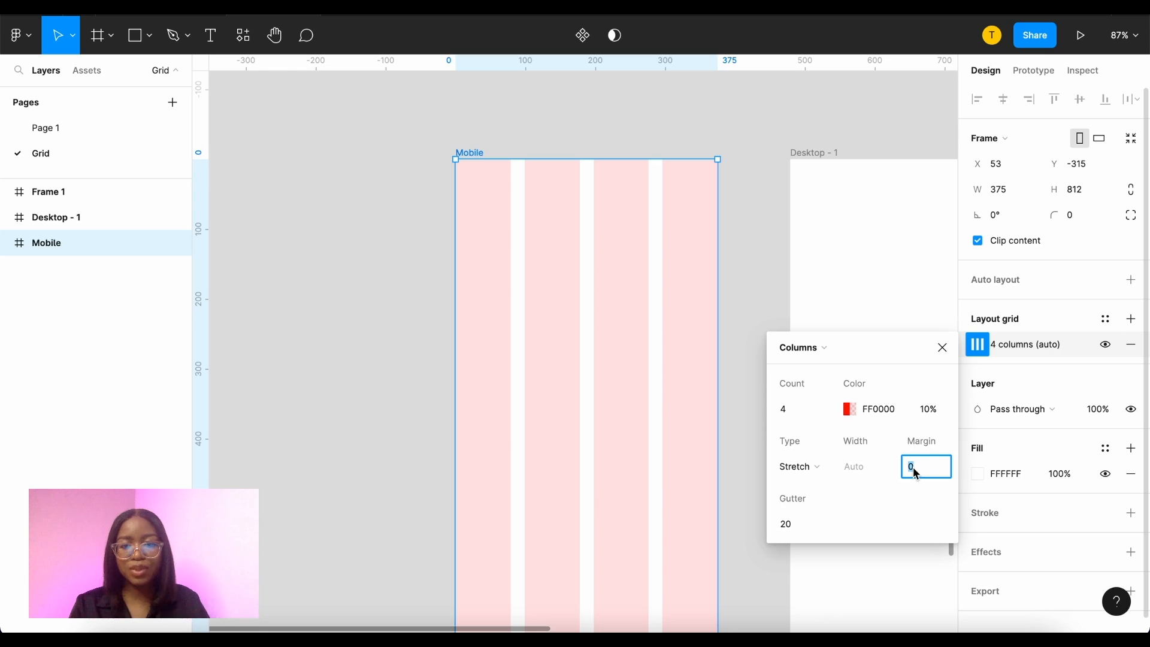
pyautogui.write('16')
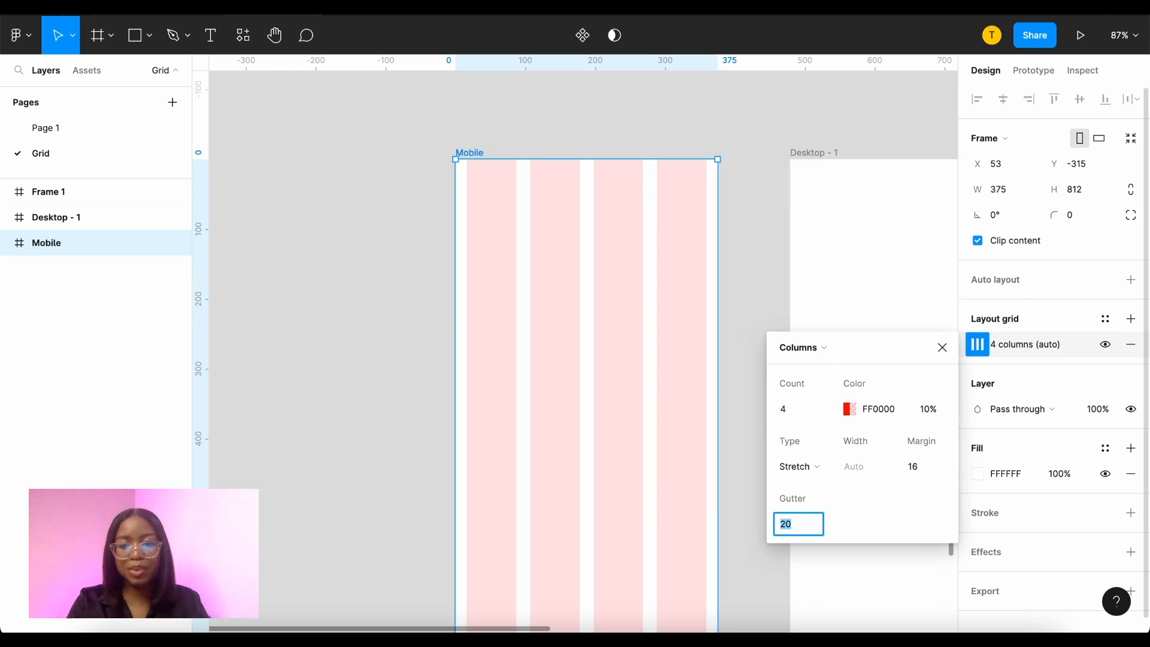
pyautogui.write('8')
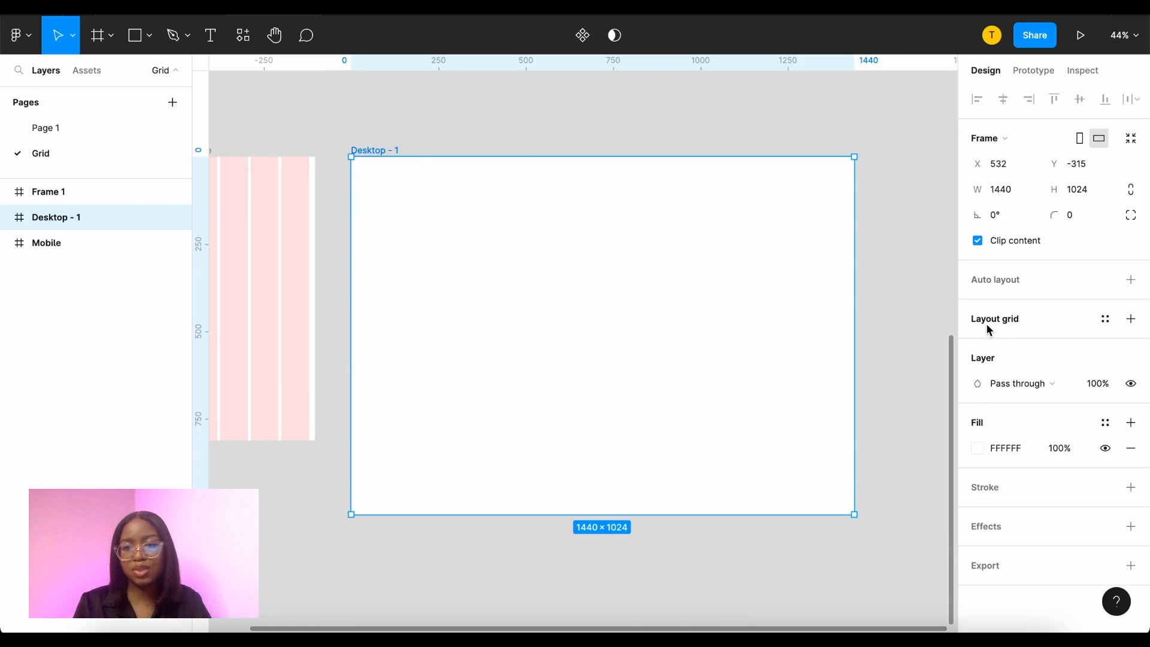
# - Add a 12-column layout grid with margin 32 to Desktop - 1
pyautogui.click(1131, 318)
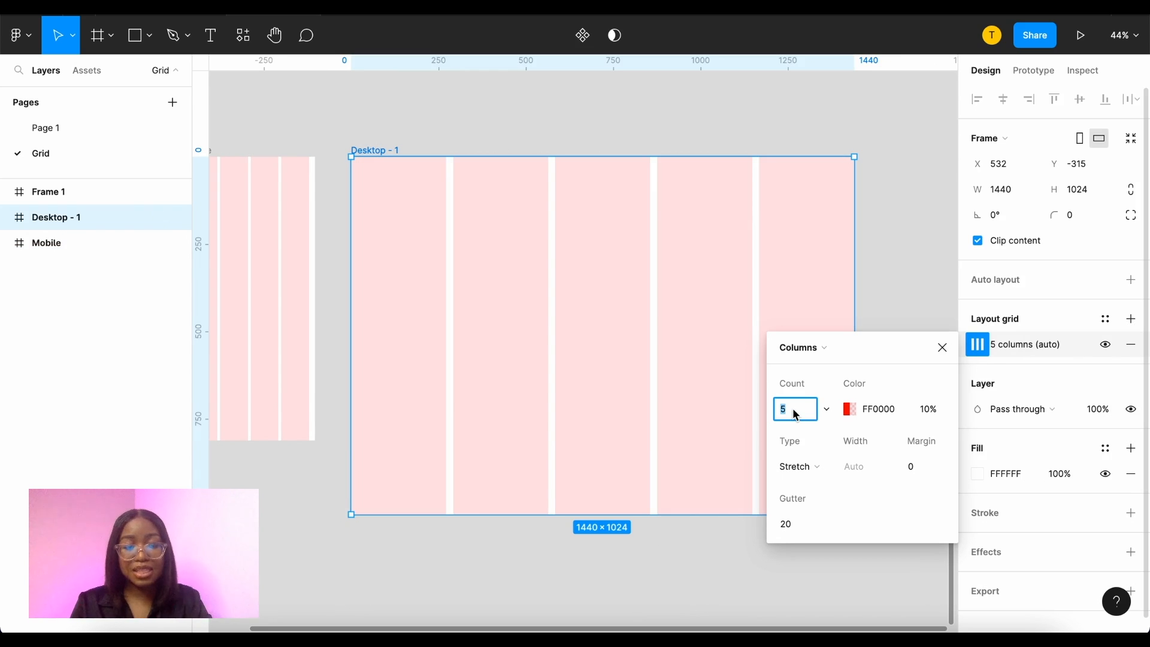
pyautogui.write('12')
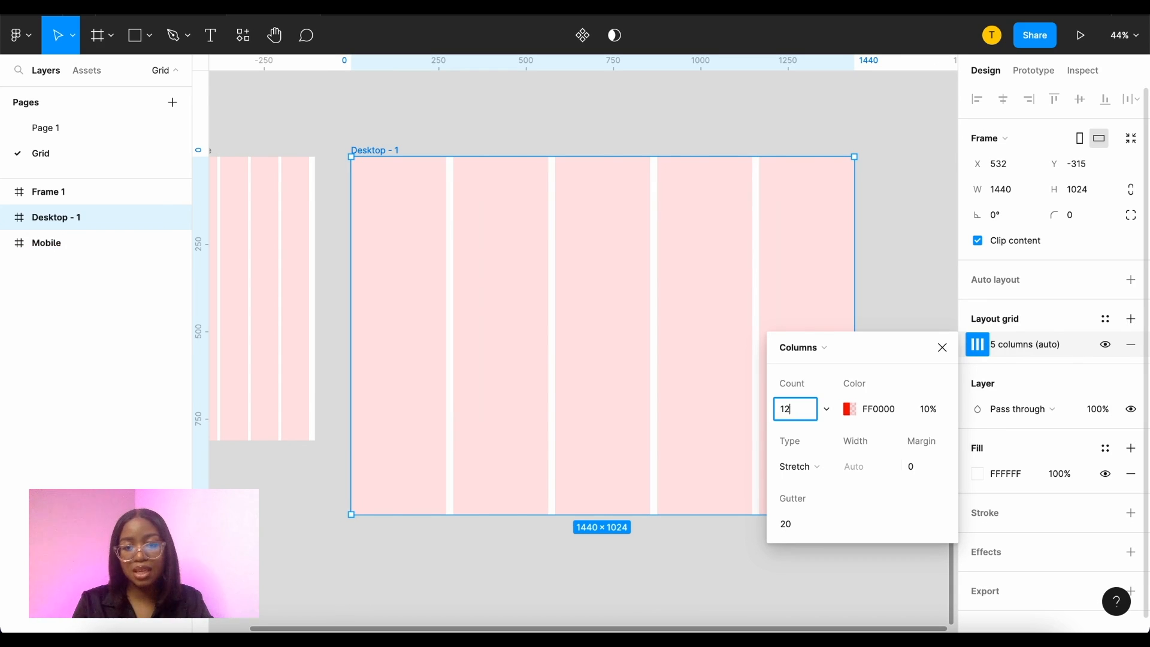
pyautogui.click(926, 467)
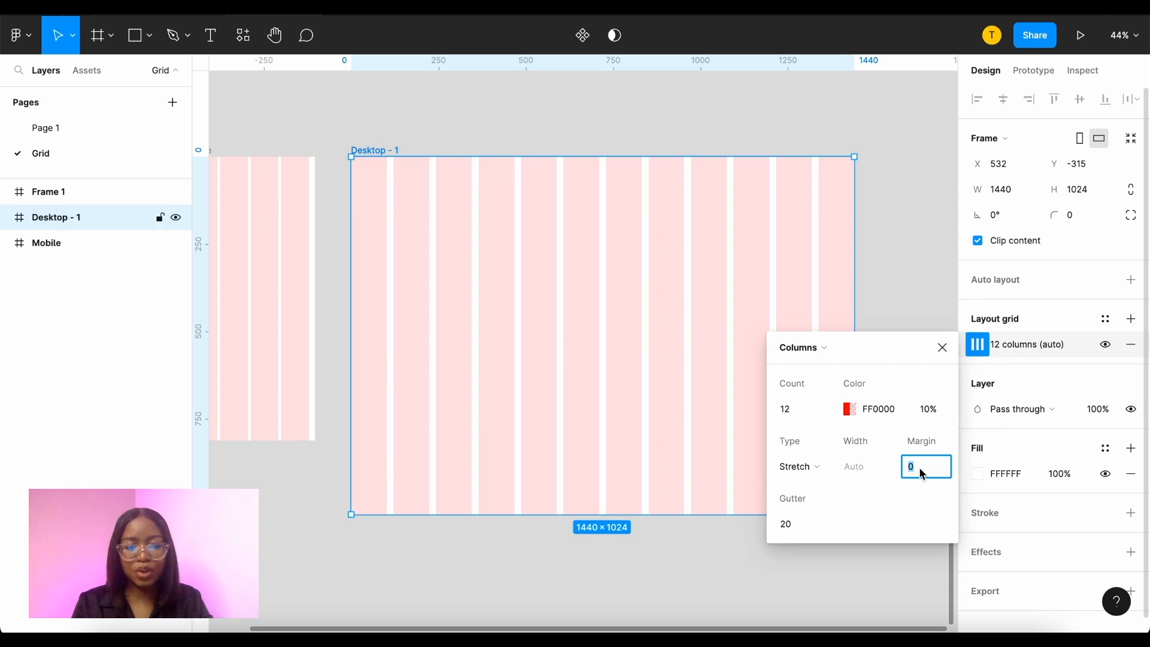
pyautogui.write('32')
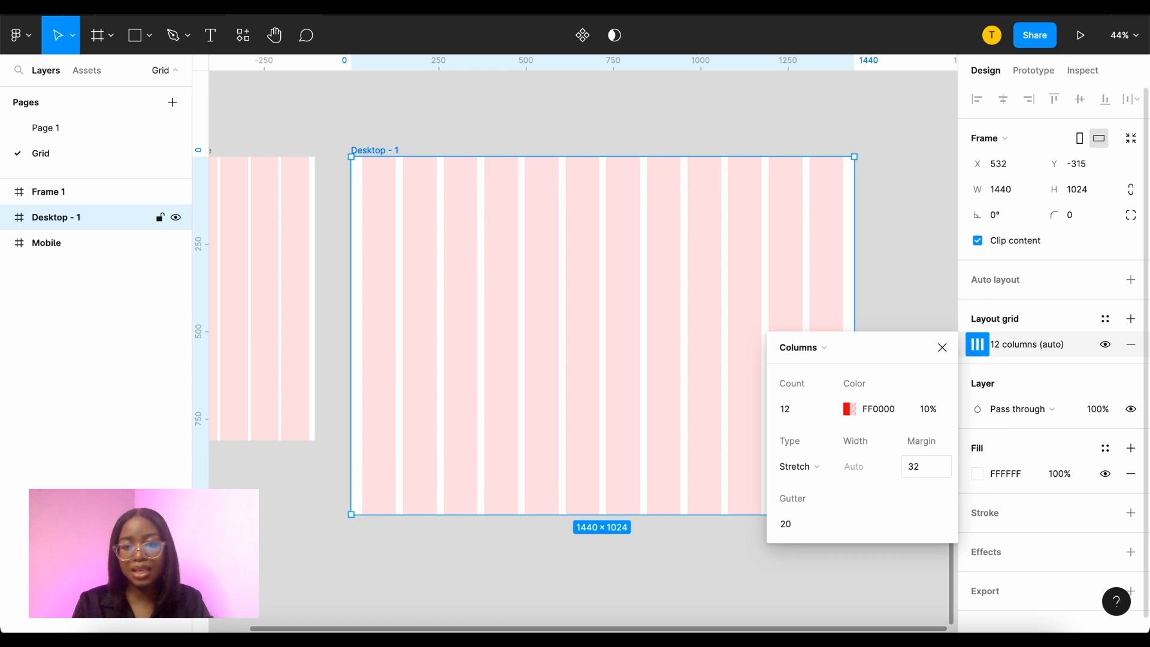
# - Give the iPad Pro 11" - 1 frame's column grid a margin of 32
pyautogui.click(798, 524)
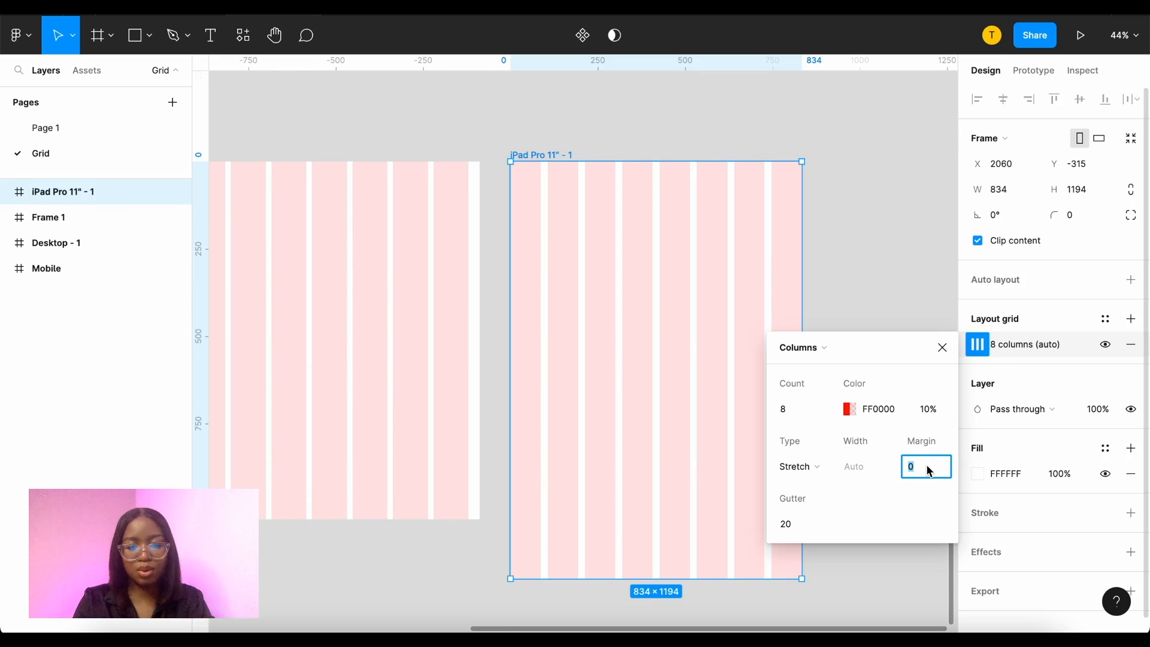
pyautogui.write('32')
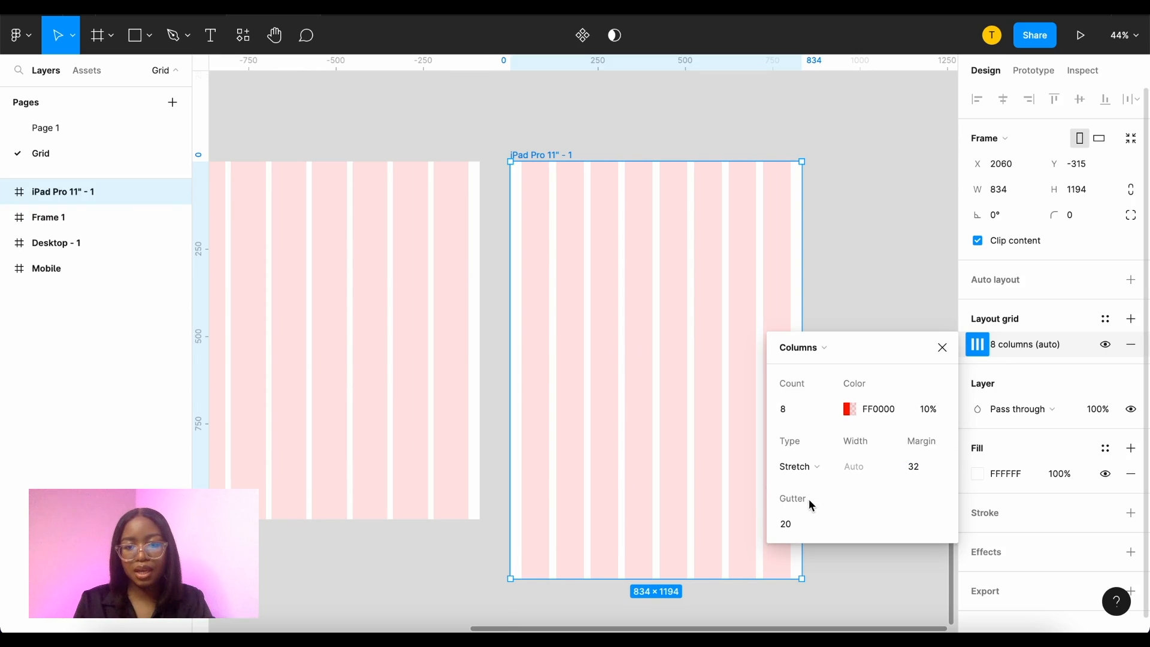
pyautogui.click(799, 523)
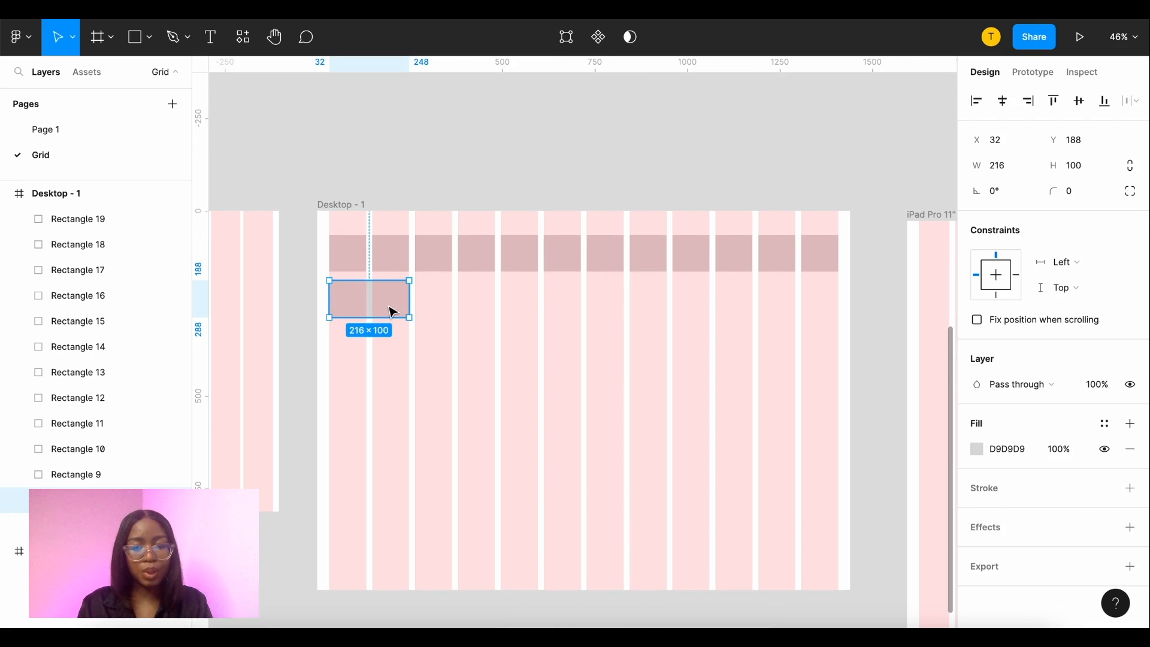
# - Stretch and place gray content blocks across the Desktop frame's grid columns
pyautogui.moveTo(390, 301); pyautogui.dragTo(539, 300)
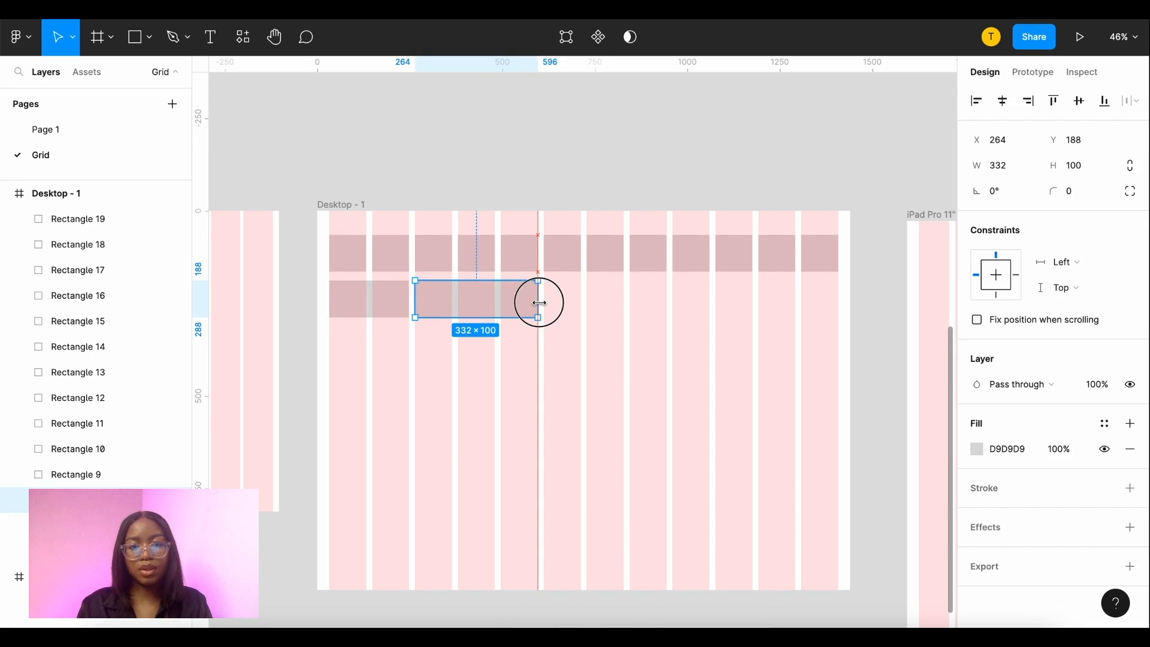
pyautogui.moveTo(539, 302); pyautogui.dragTo(836, 302)
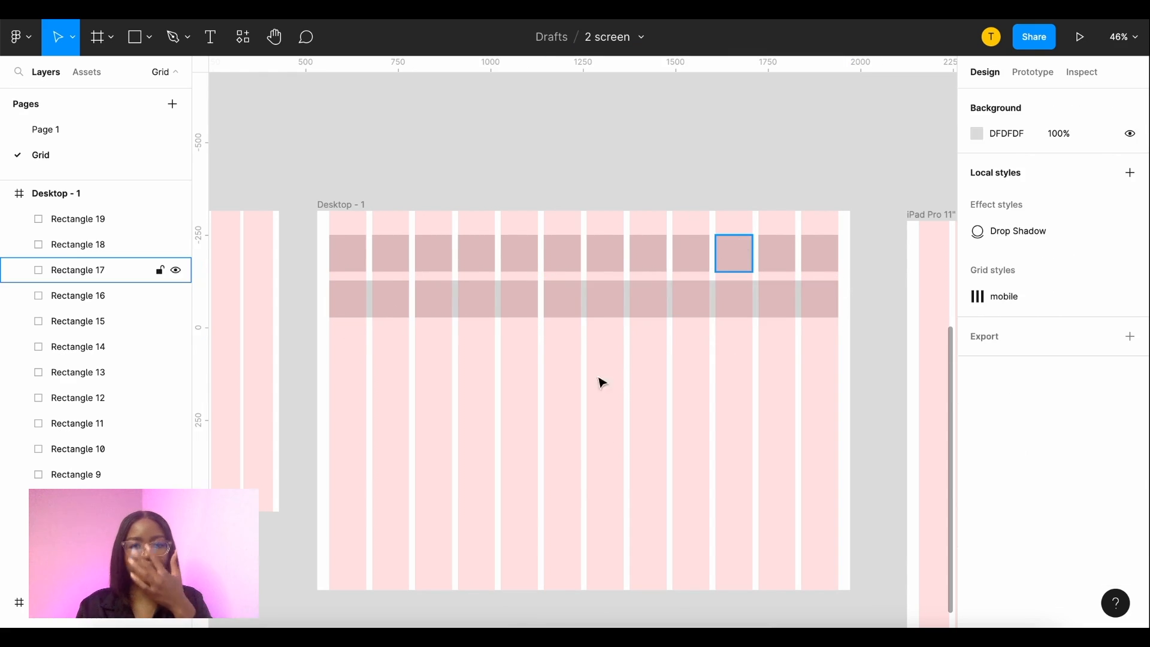
pyautogui.click(475, 298)
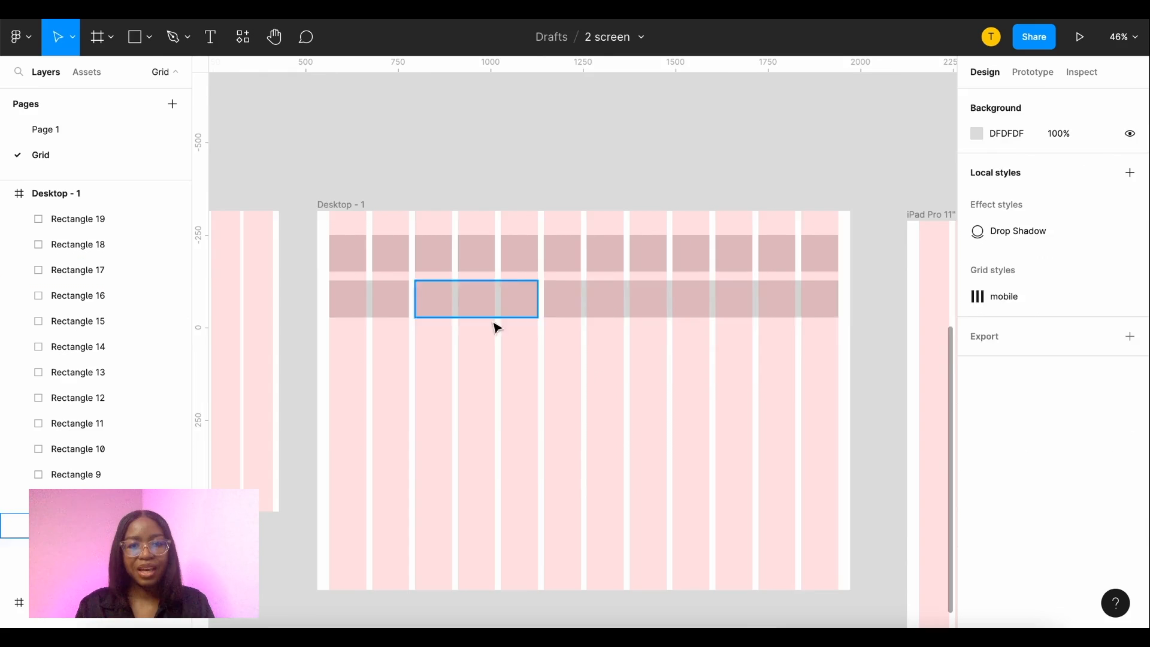
pyautogui.moveTo(566, 398); pyautogui.dragTo(659, 426)
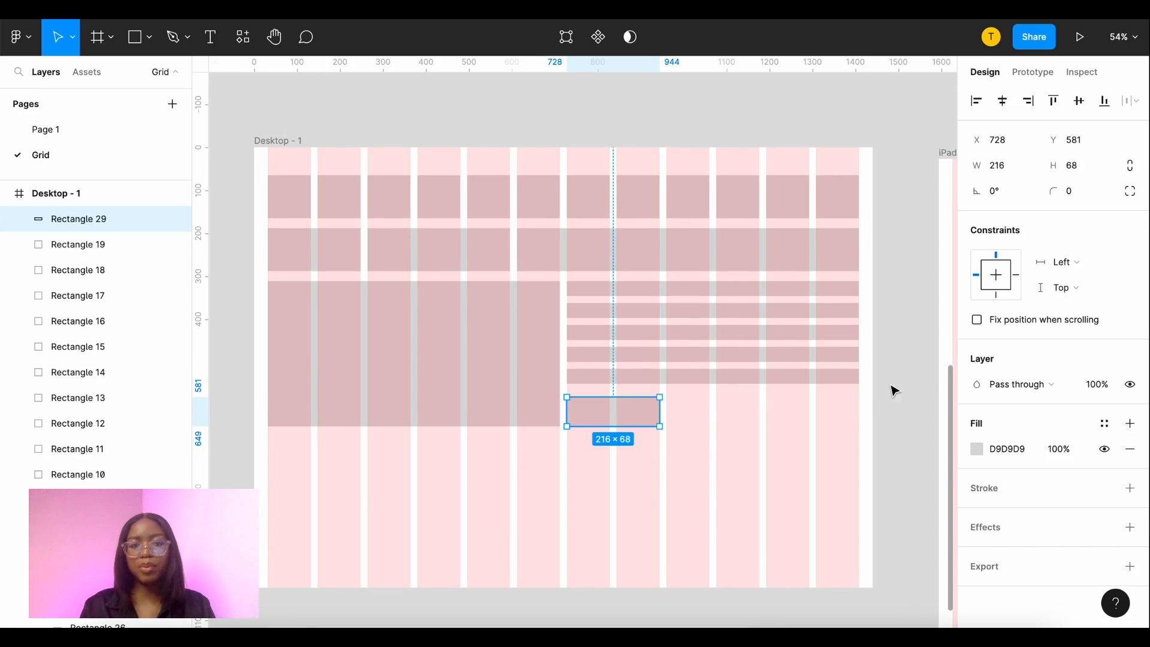
pyautogui.click(579, 452)
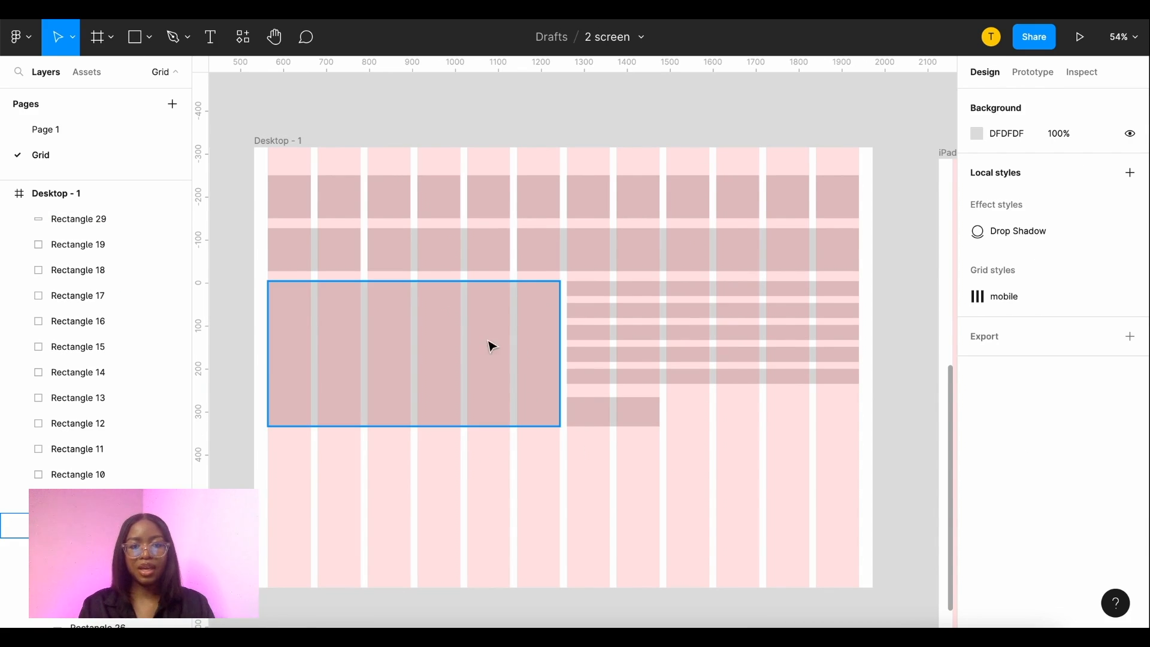
# - Select a small block, then Desktop - 1 to inspect its 12-column grid
pyautogui.click(712, 334)
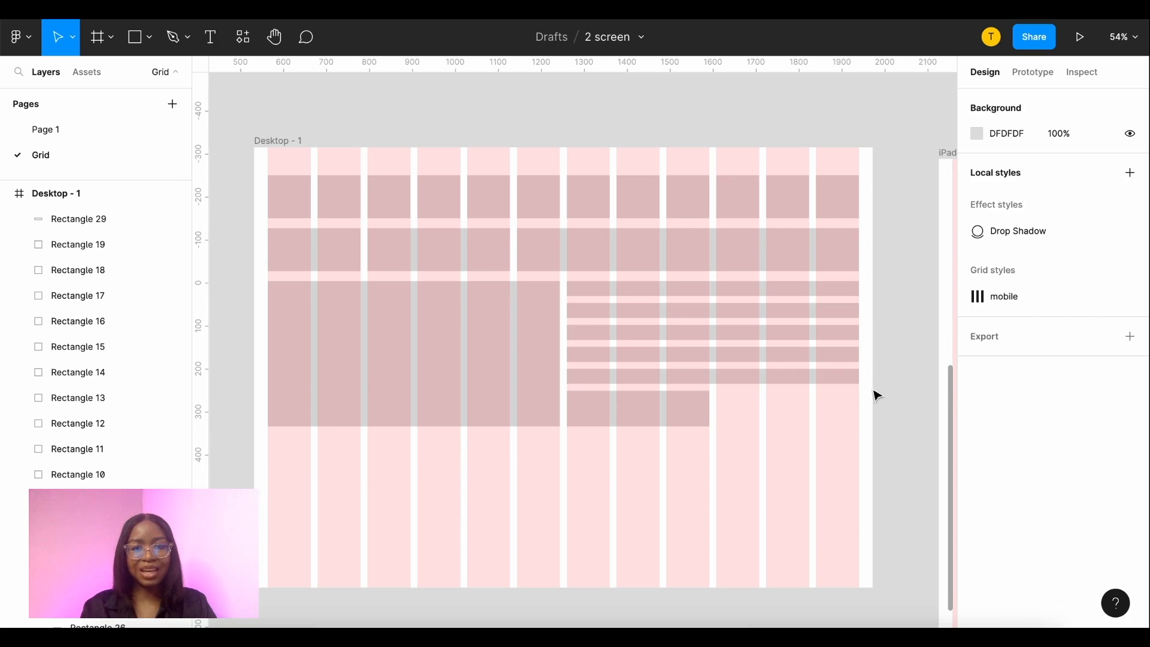
pyautogui.moveTo(894, 467)
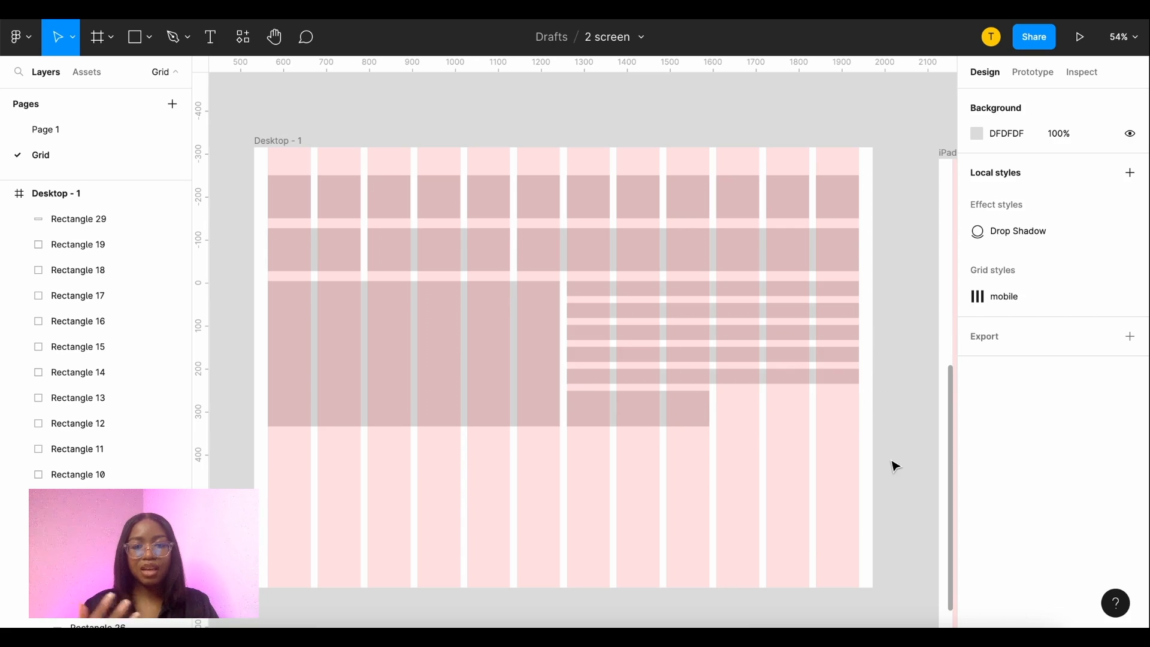
pyautogui.moveTo(888, 410)
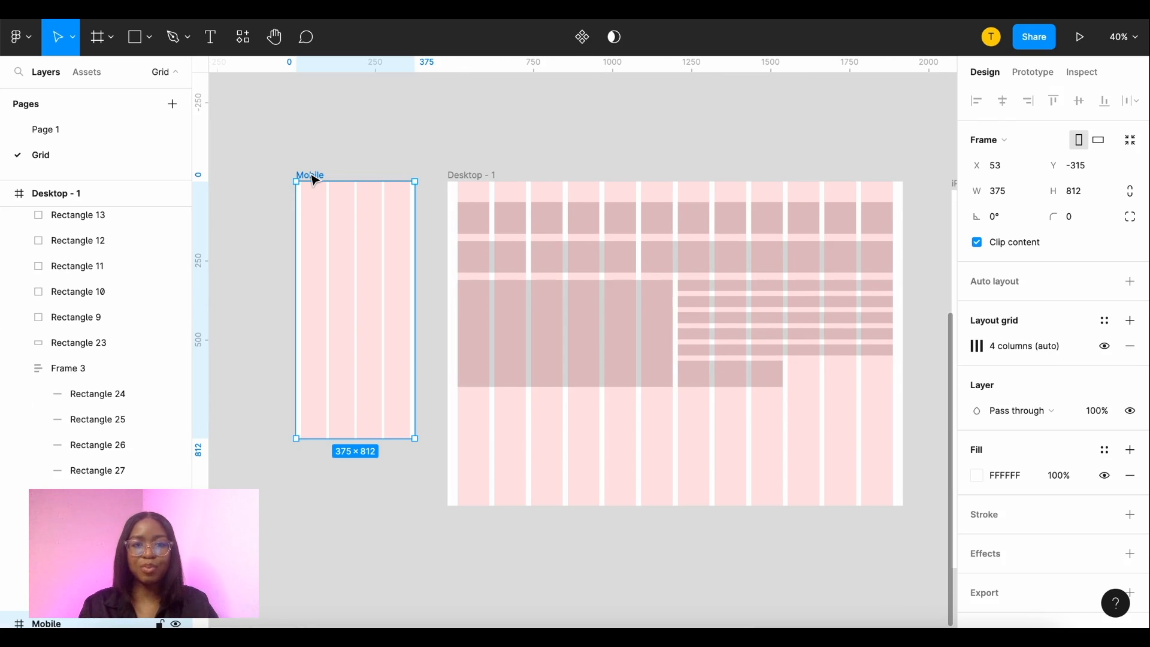
pyautogui.moveTo(259, 217)
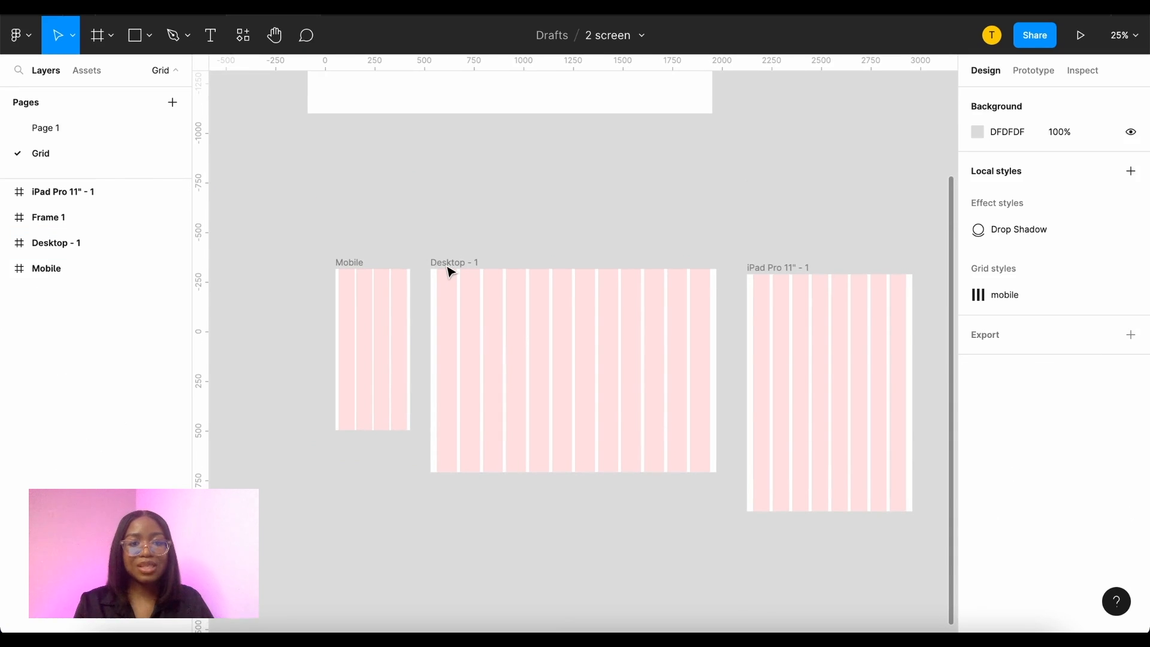
pyautogui.click(453, 262)
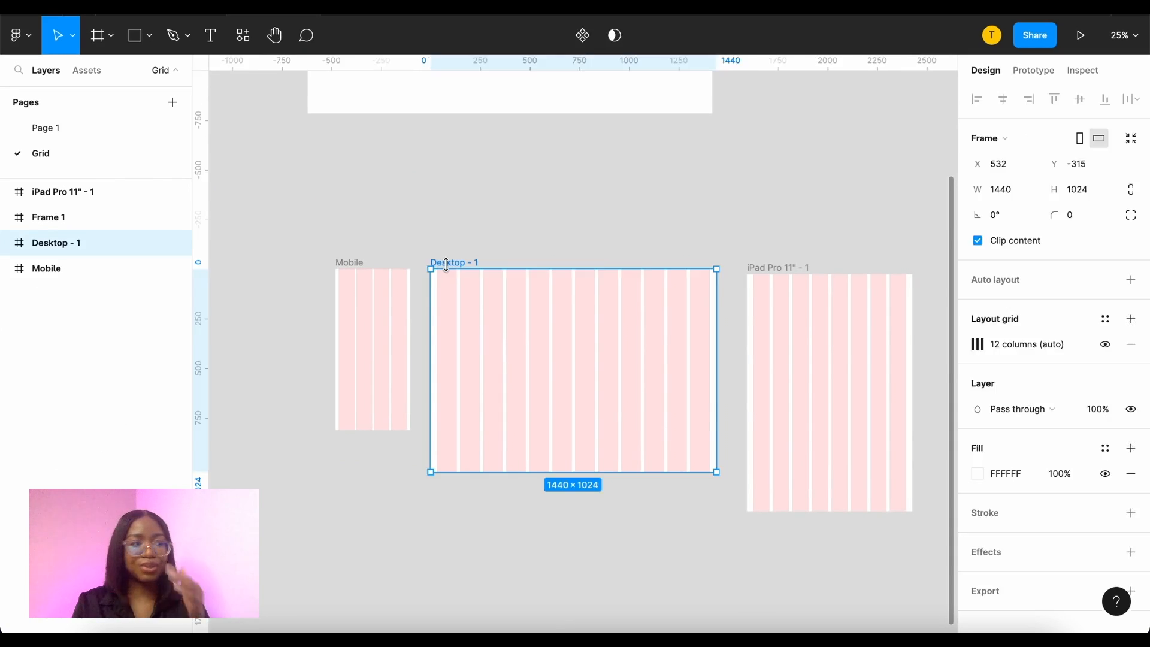
pyautogui.click(1079, 35)
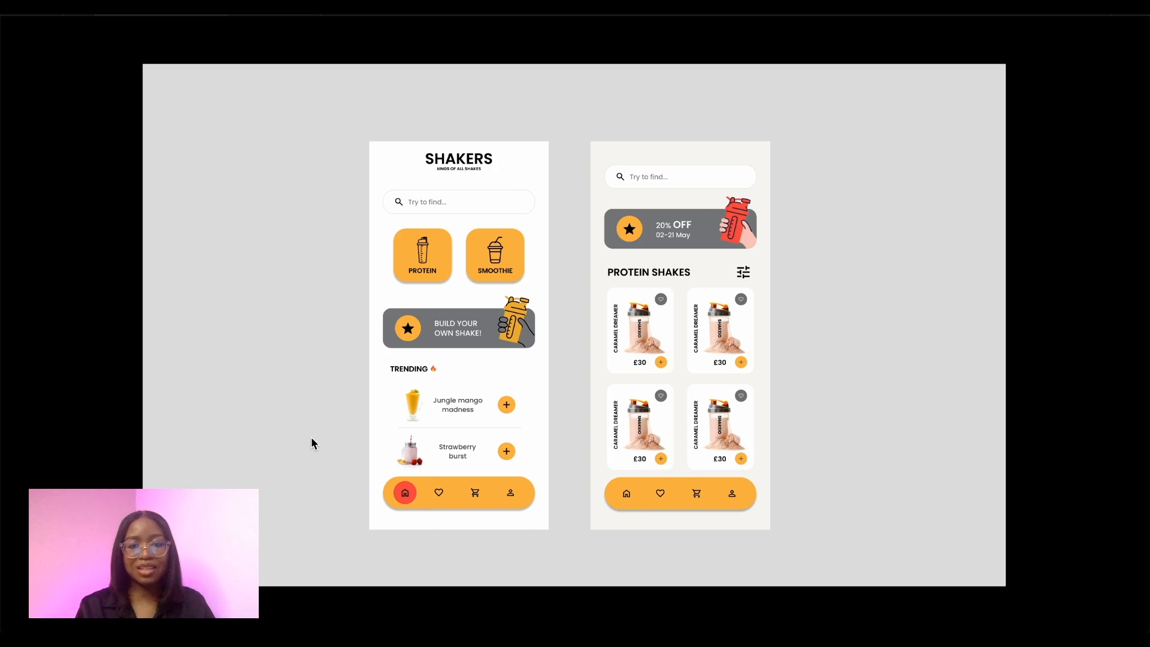
pyautogui.moveTo(528, 320)
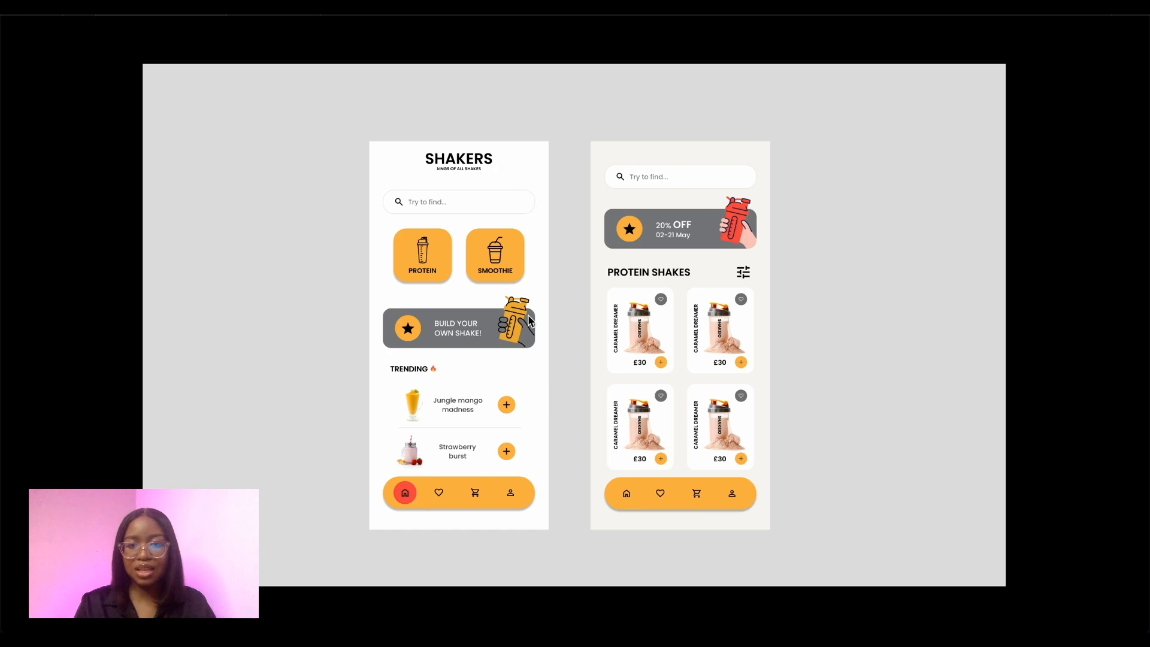
pyautogui.moveTo(381, 317)
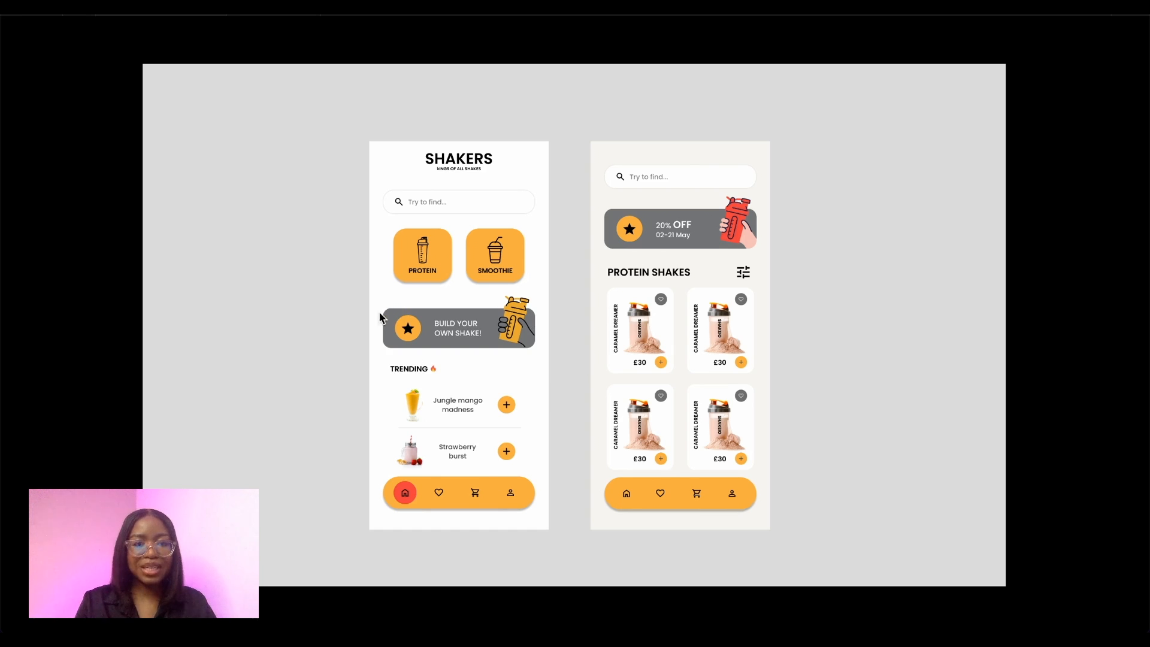
pyautogui.moveTo(448, 302)
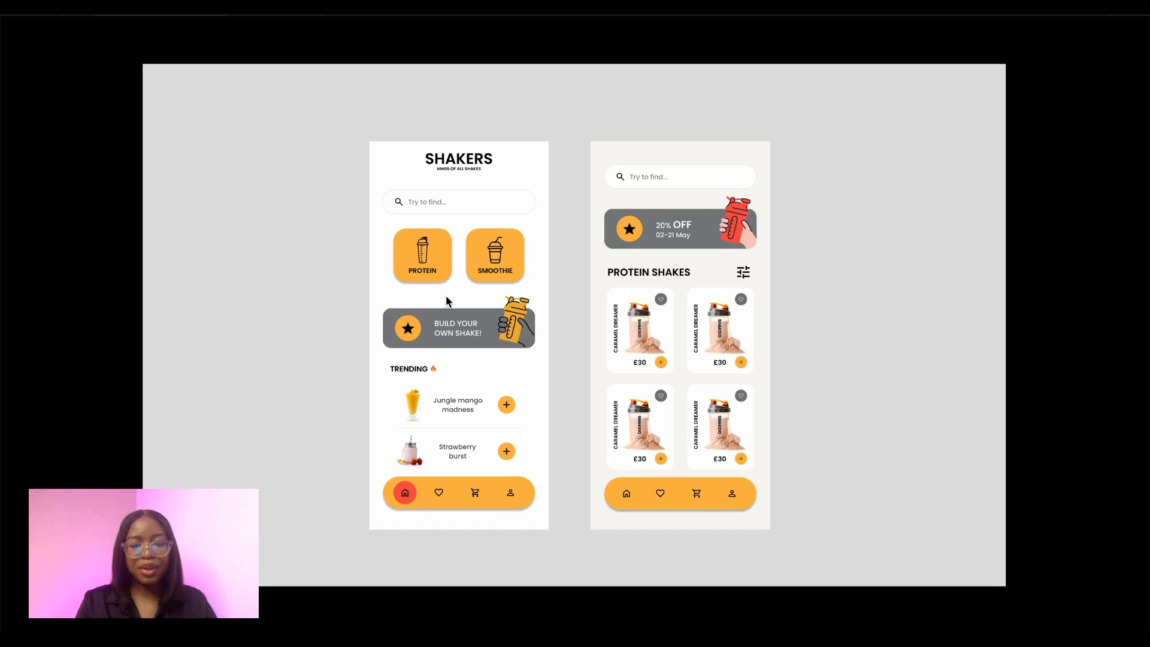
pyautogui.moveTo(406, 308)
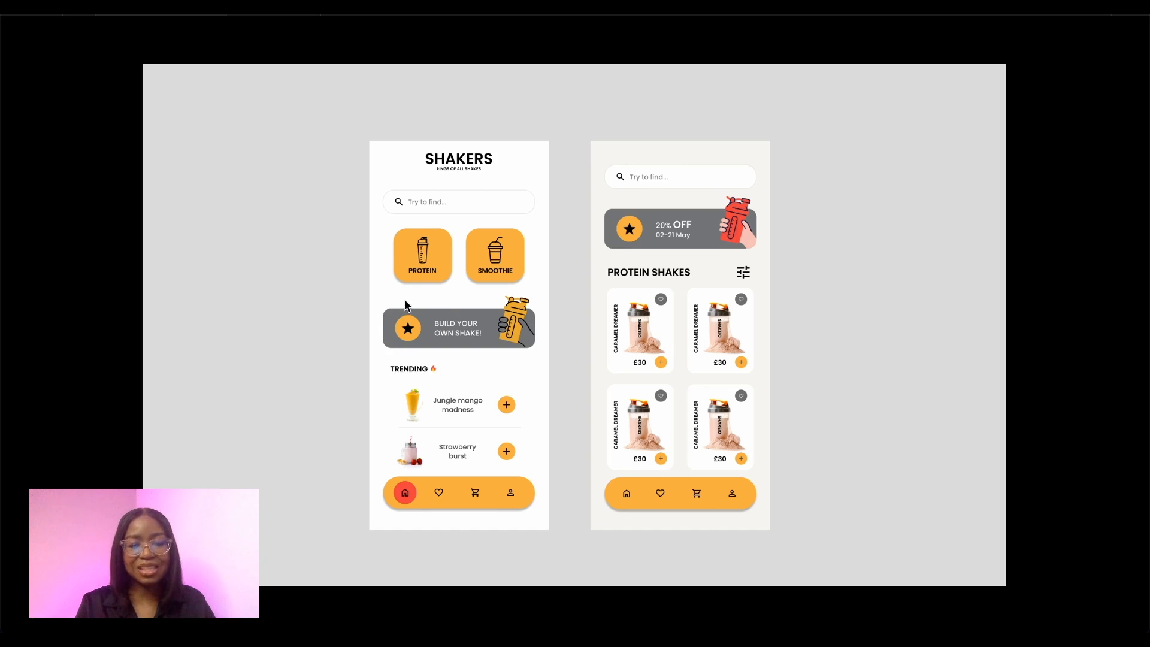
pyautogui.moveTo(341, 418)
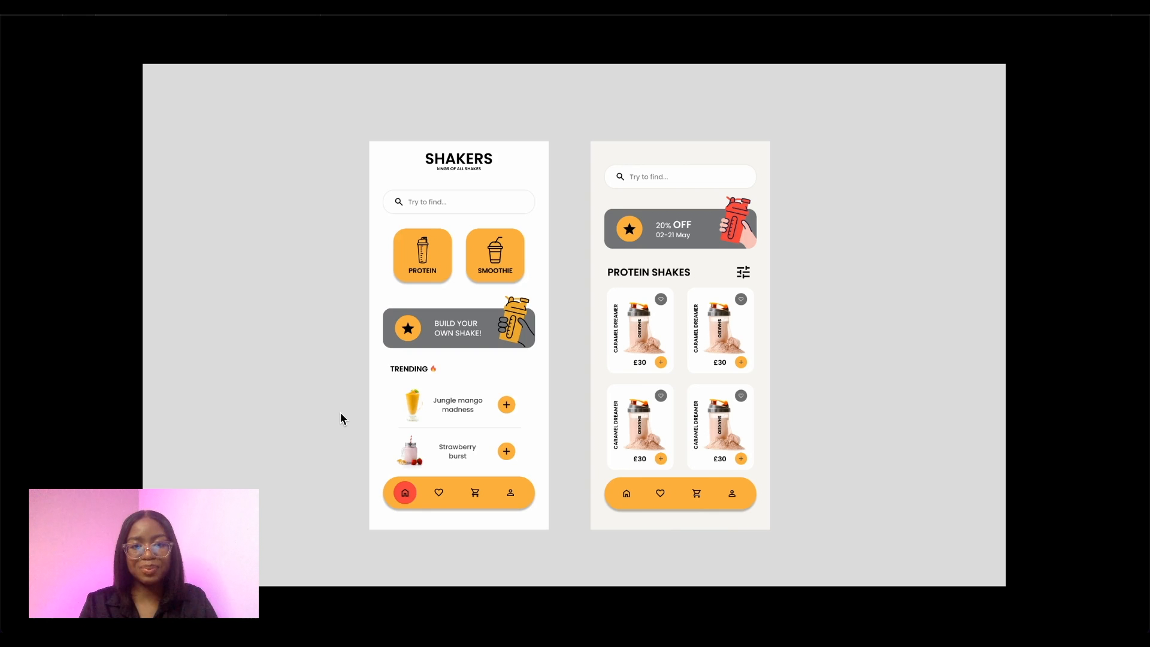
# - Scroll through the prototype showing the original home and protein shakes screens
pyautogui.scroll(-3)
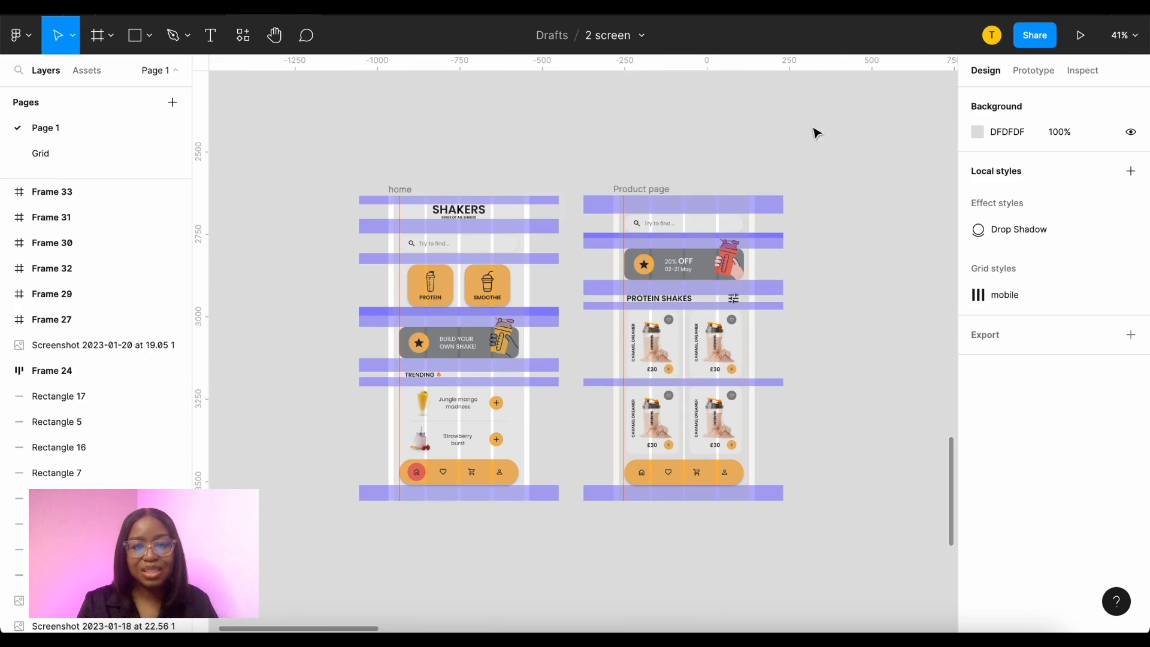
pyautogui.moveTo(521, 166)
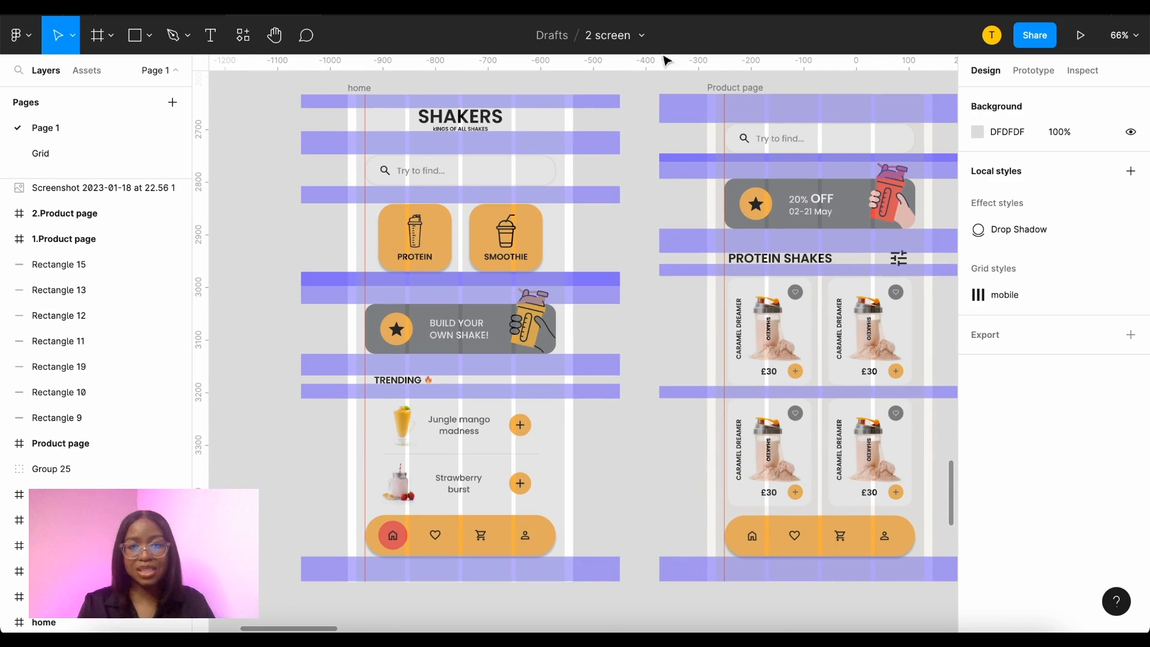
# - Select the home and Product page frames on Page 1 to view their grid overlays
pyautogui.click(460, 142)
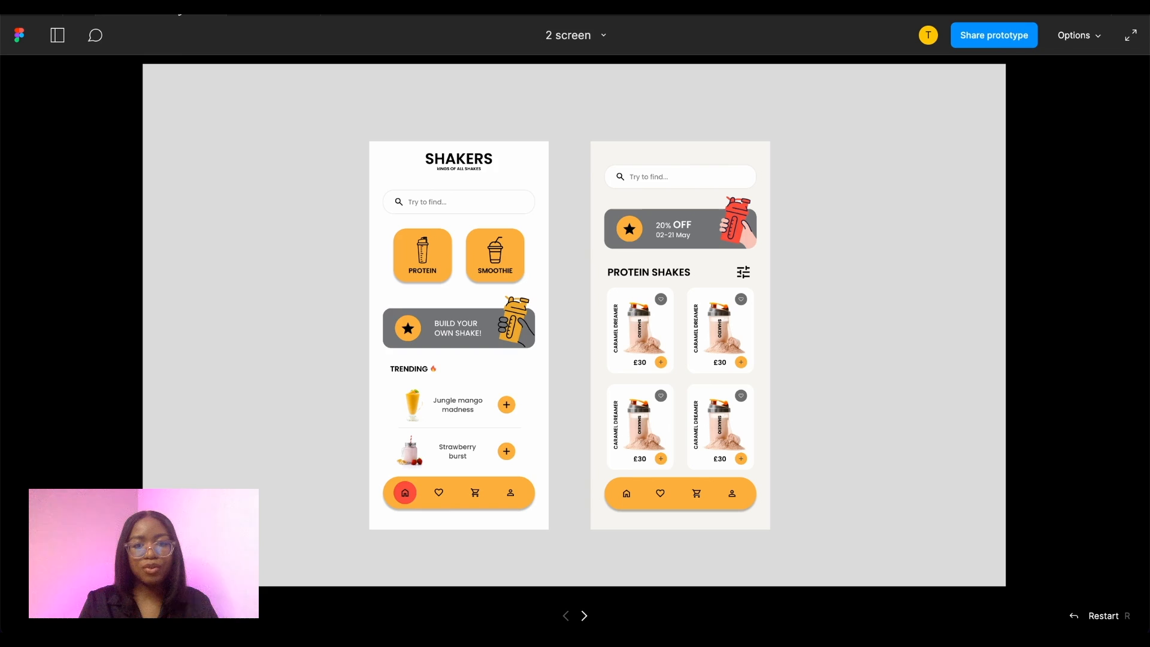
pyautogui.moveTo(290, 405)
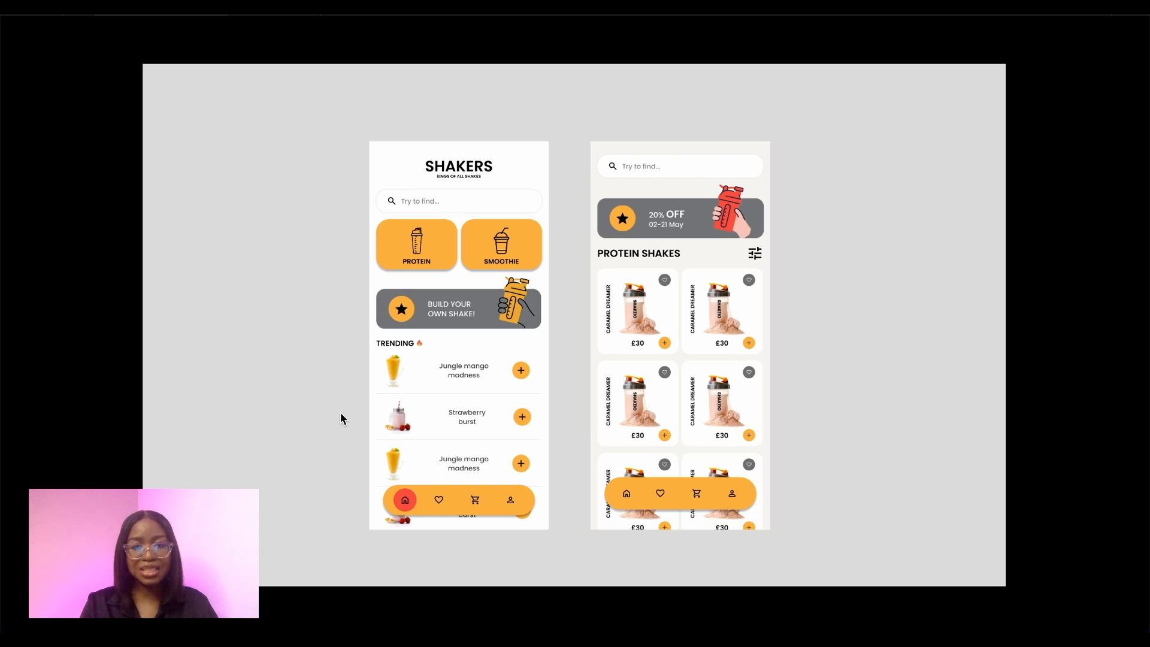
pyautogui.moveTo(349, 328)
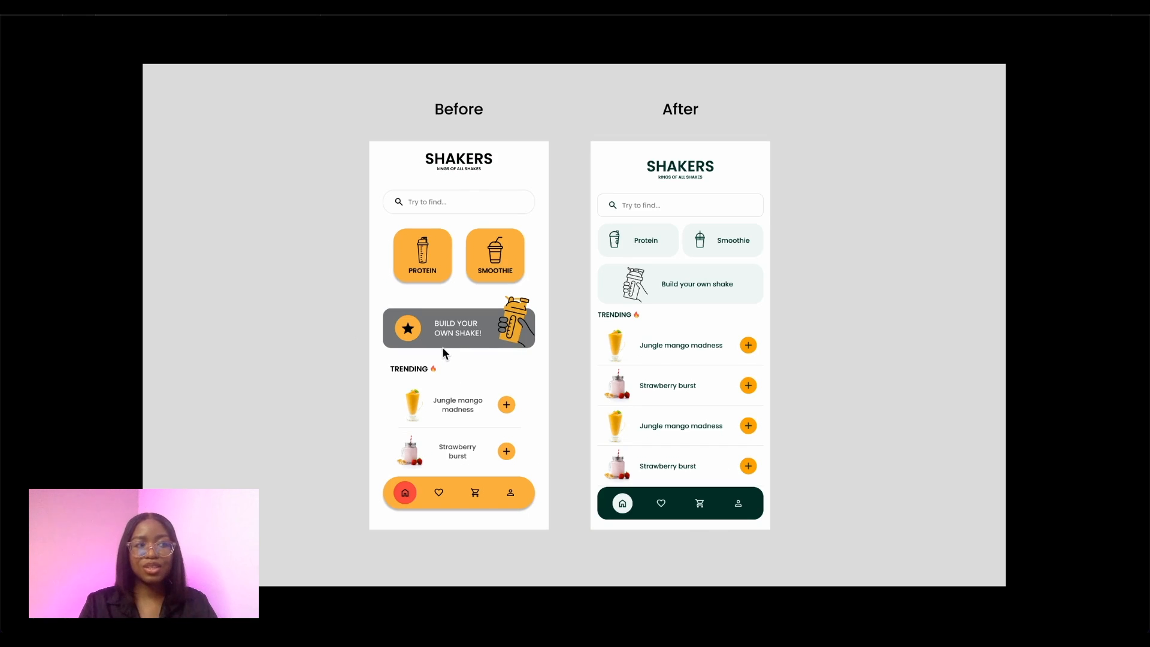
pyautogui.moveTo(597, 459)
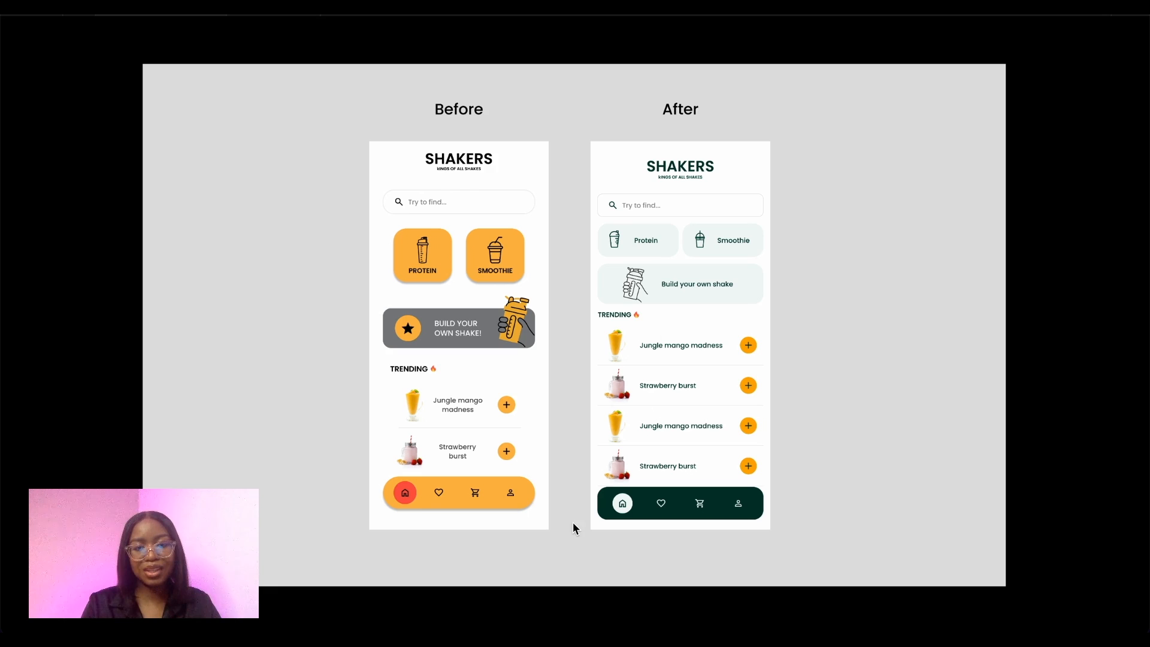
pyautogui.moveTo(574, 486)
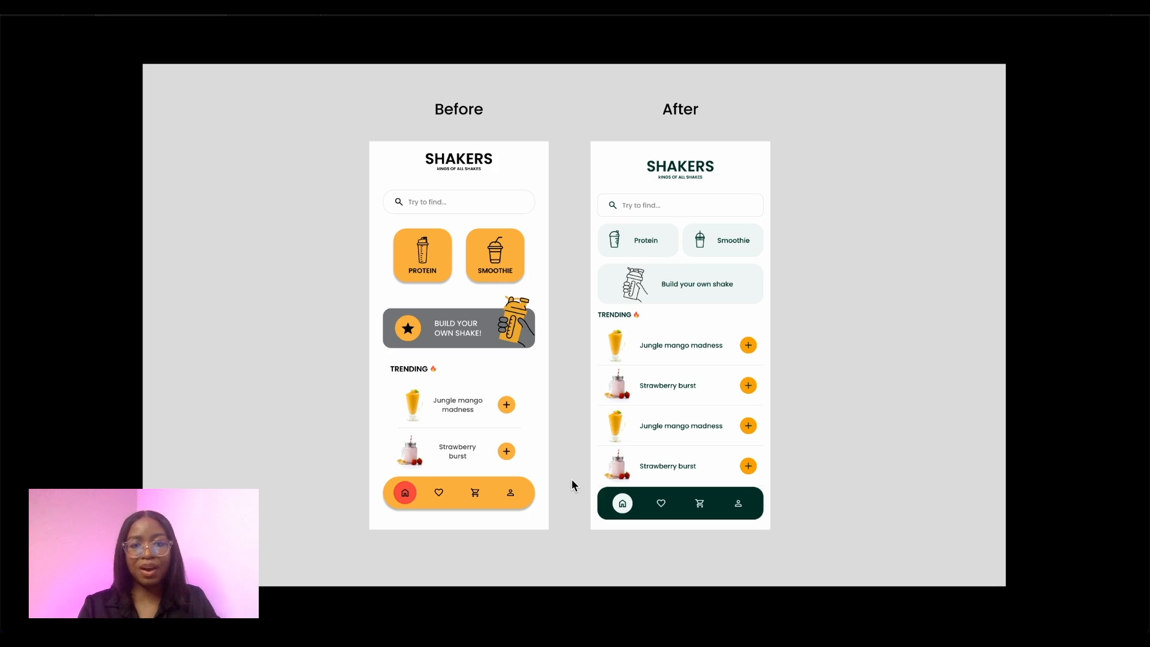
pyautogui.moveTo(663, 229)
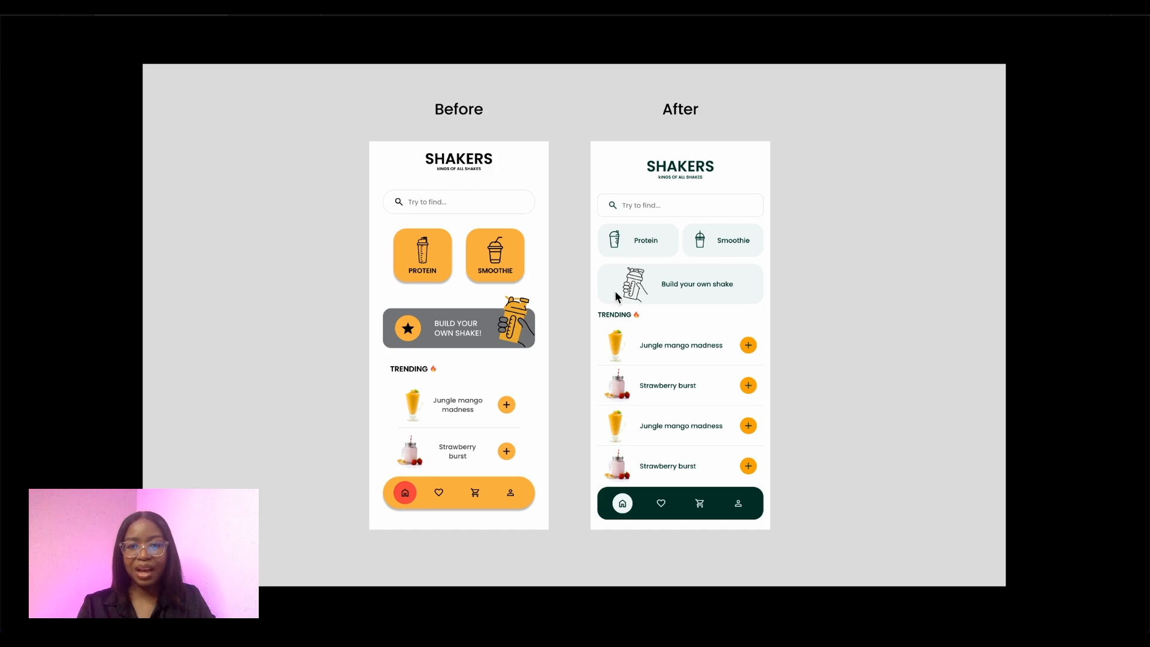
pyautogui.moveTo(591, 296)
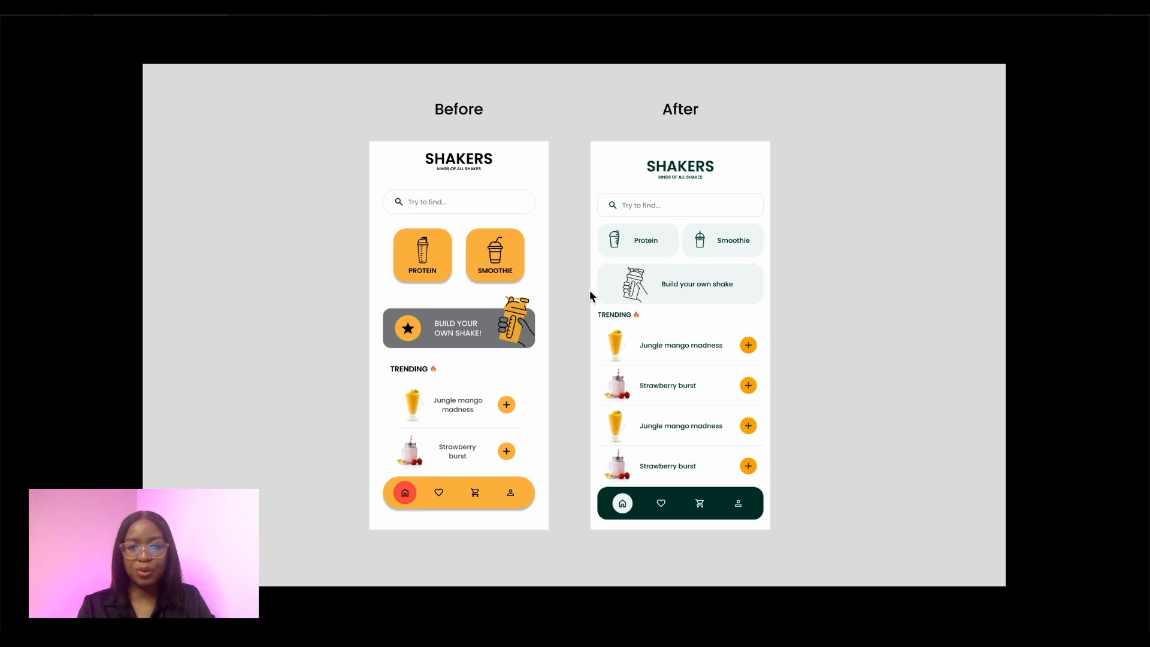
pyautogui.moveTo(617, 224)
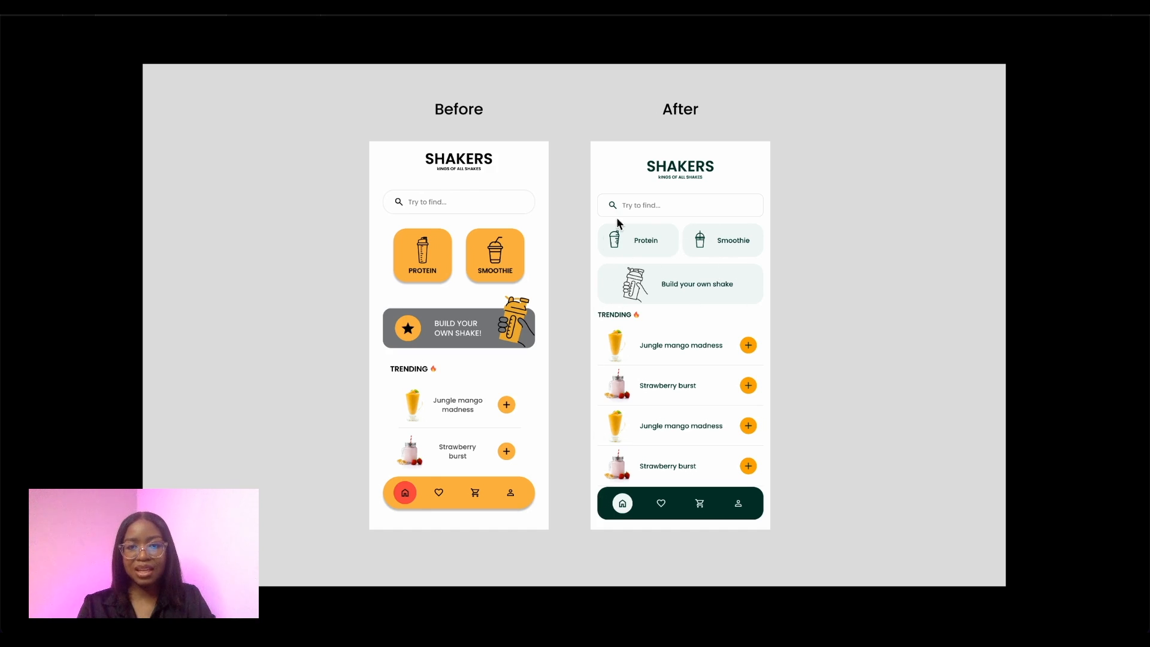
pyautogui.moveTo(758, 540)
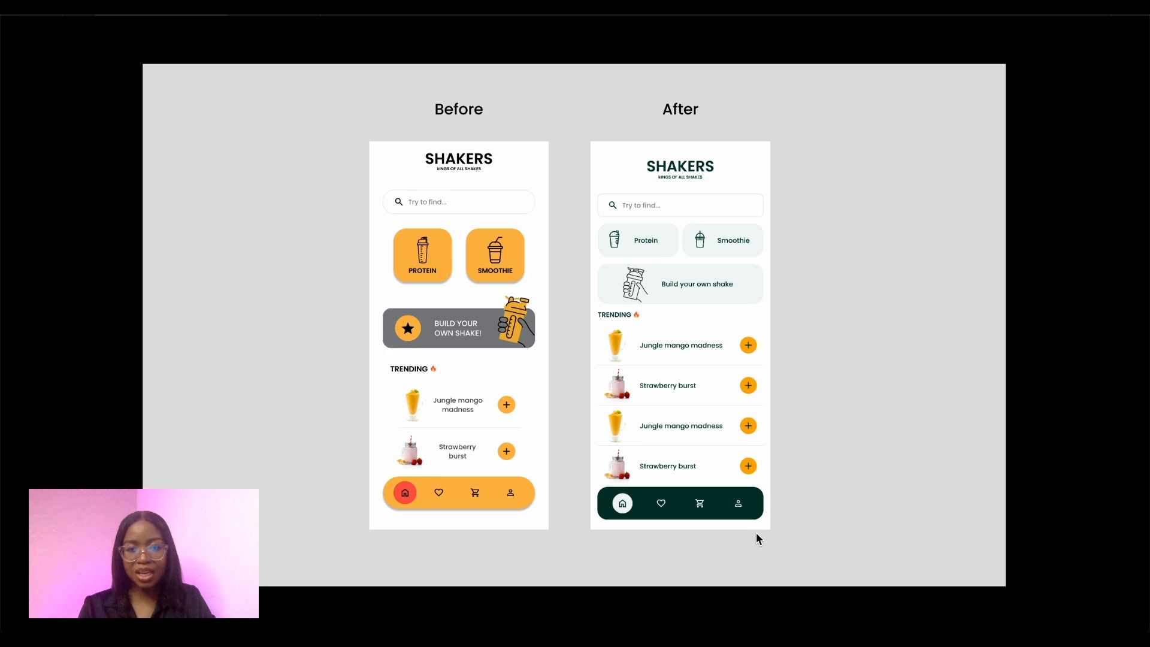
pyautogui.moveTo(663, 229)
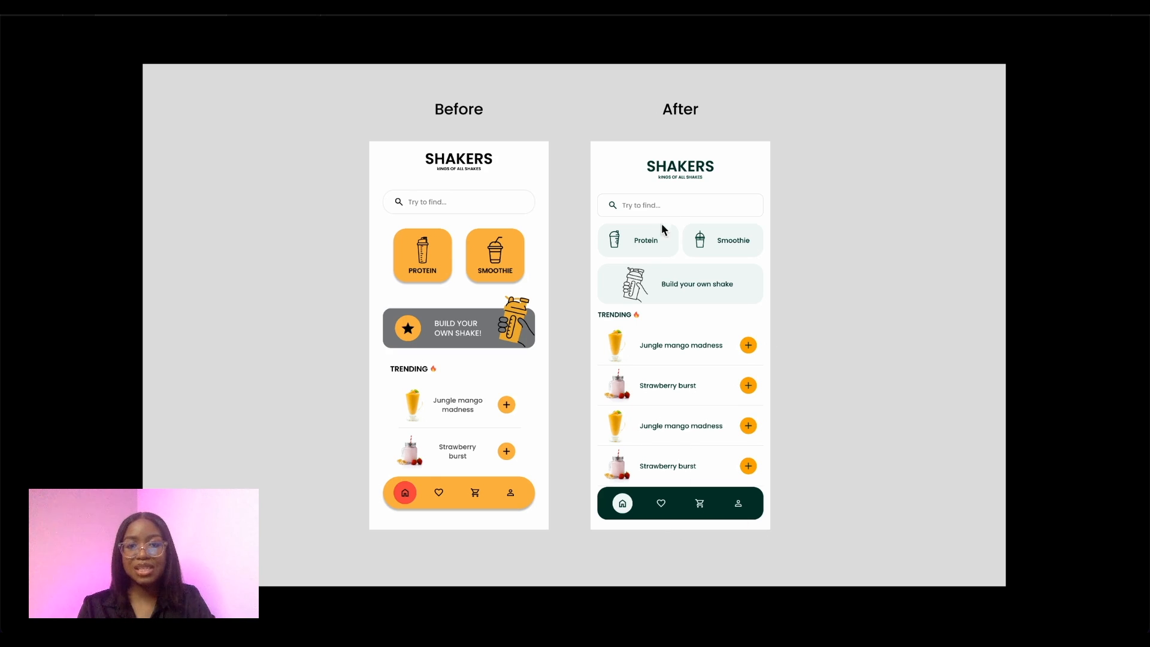
pyautogui.moveTo(654, 529)
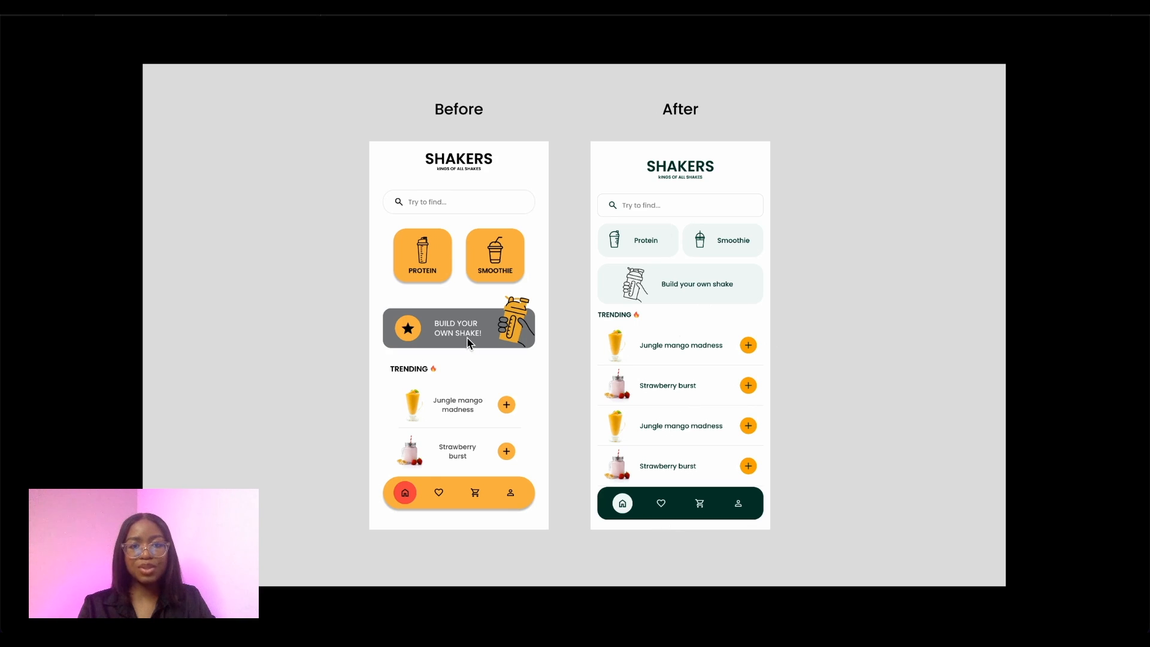
pyautogui.moveTo(539, 438)
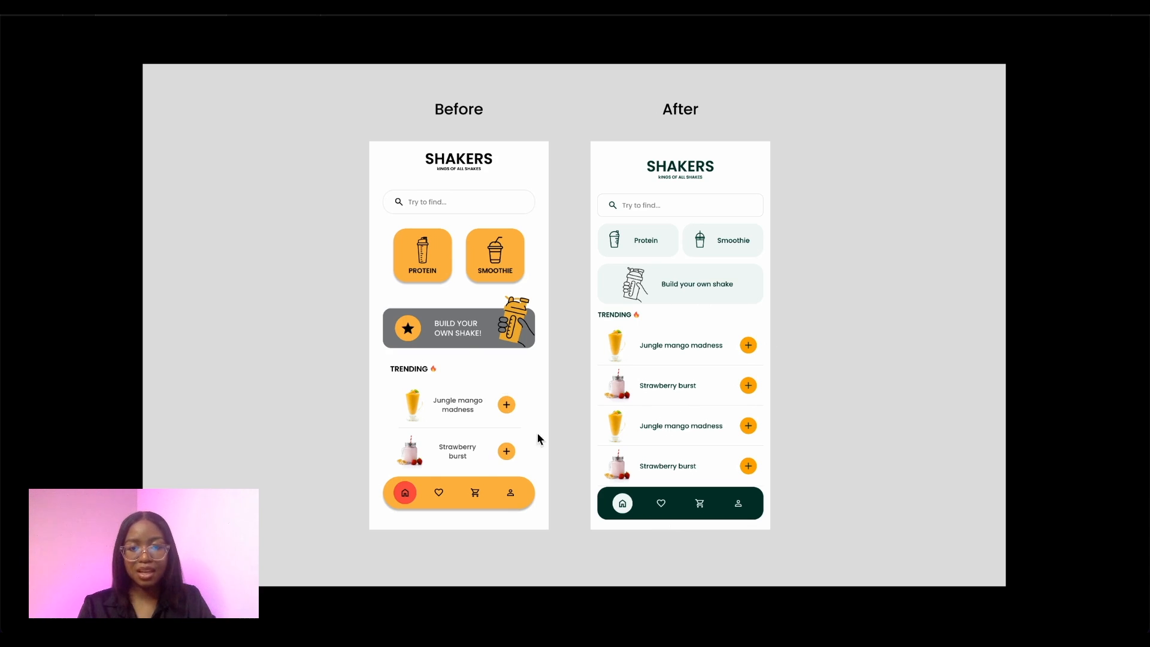
pyautogui.moveTo(658, 278)
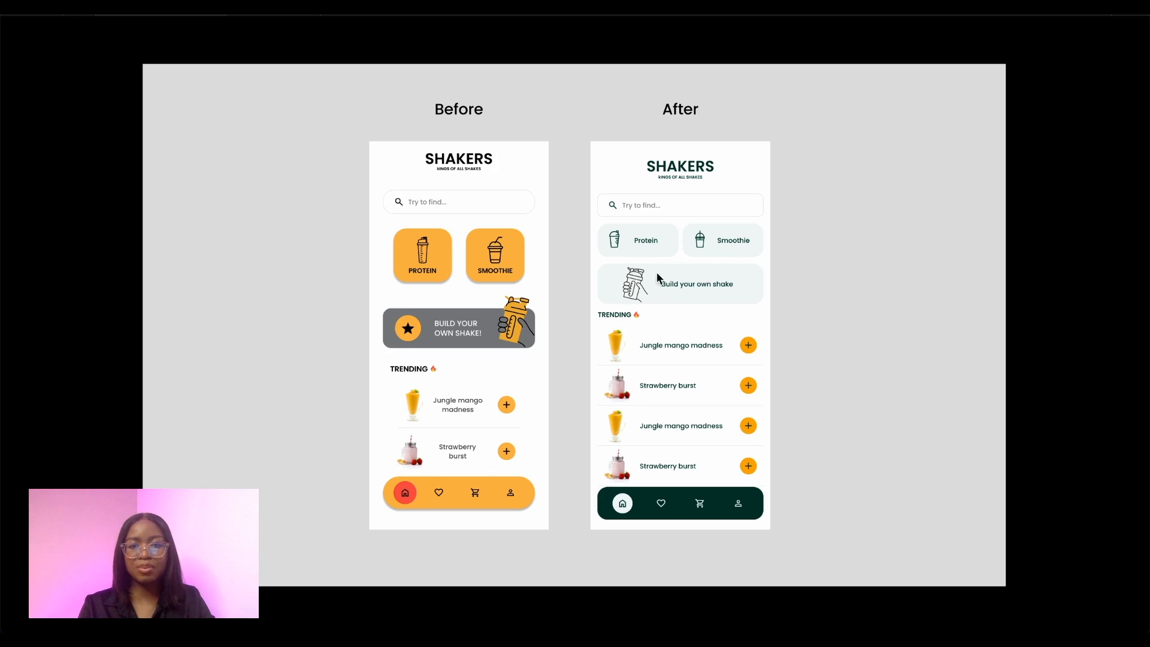
pyautogui.moveTo(454, 357)
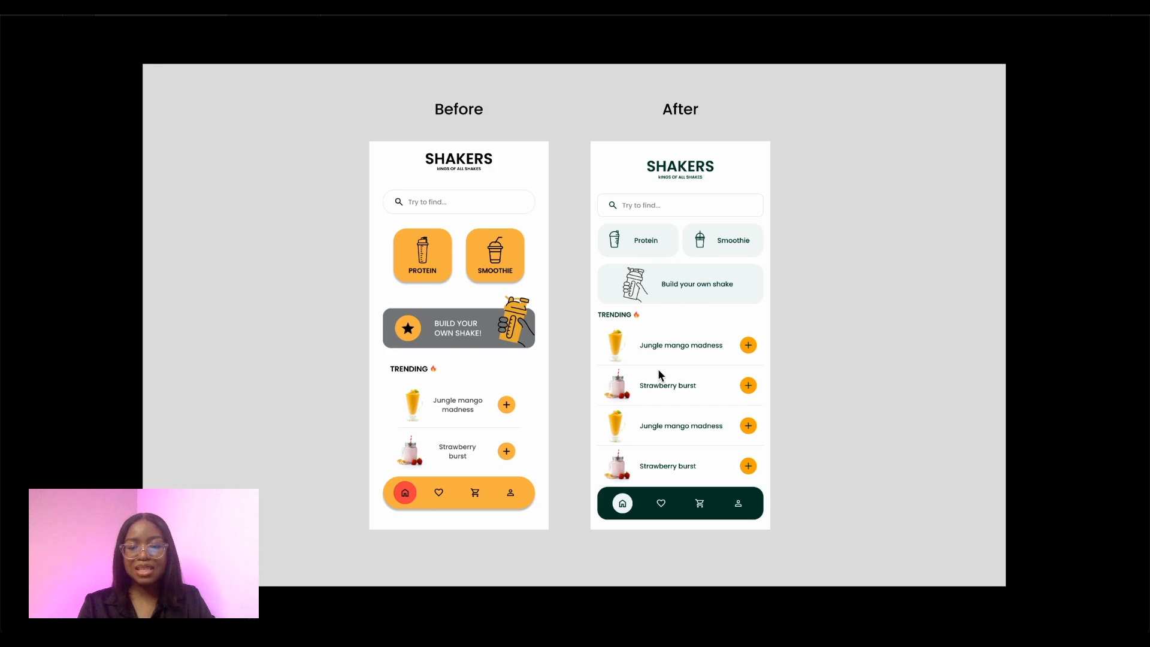
pyautogui.moveTo(516, 477)
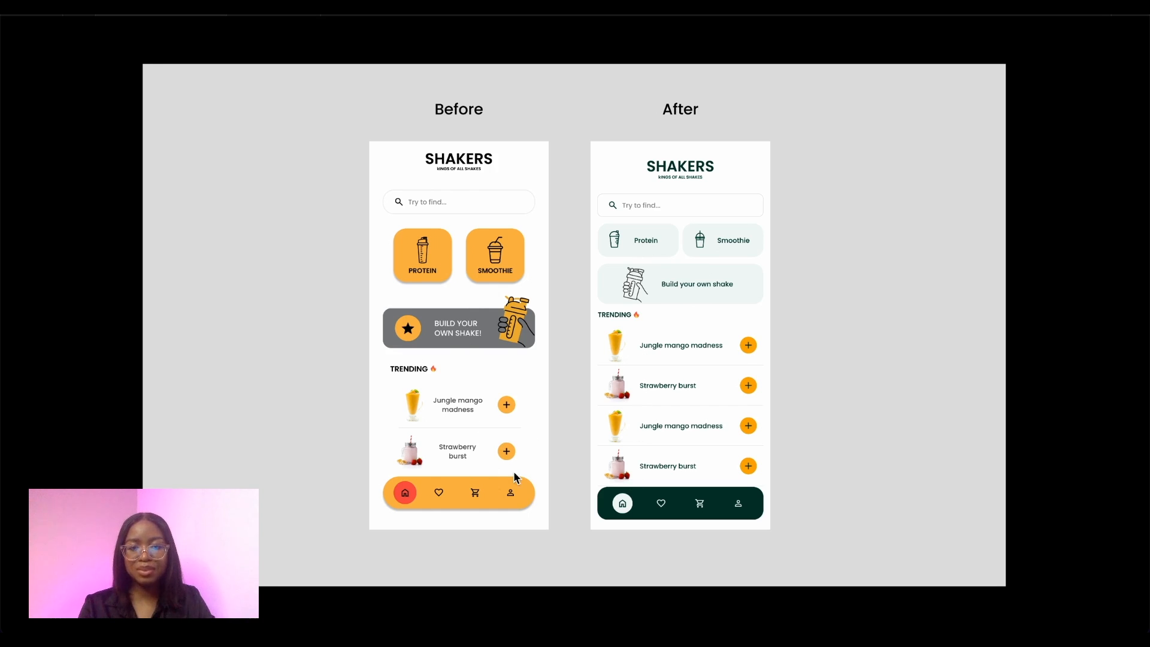
pyautogui.moveTo(735, 329)
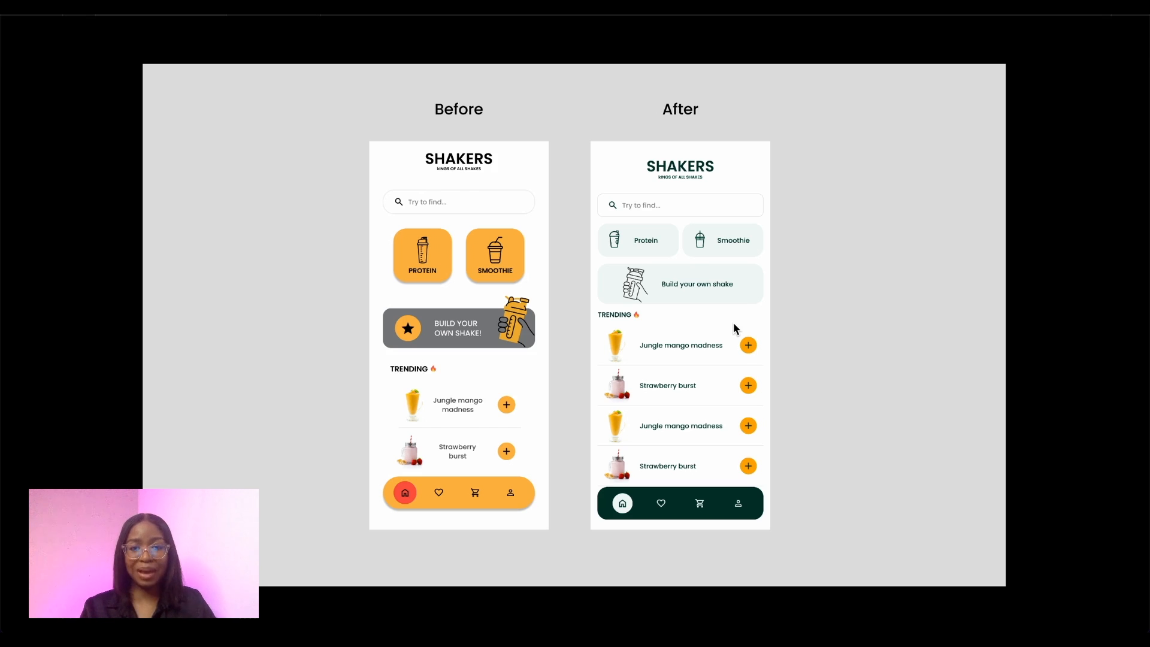
pyautogui.moveTo(349, 435)
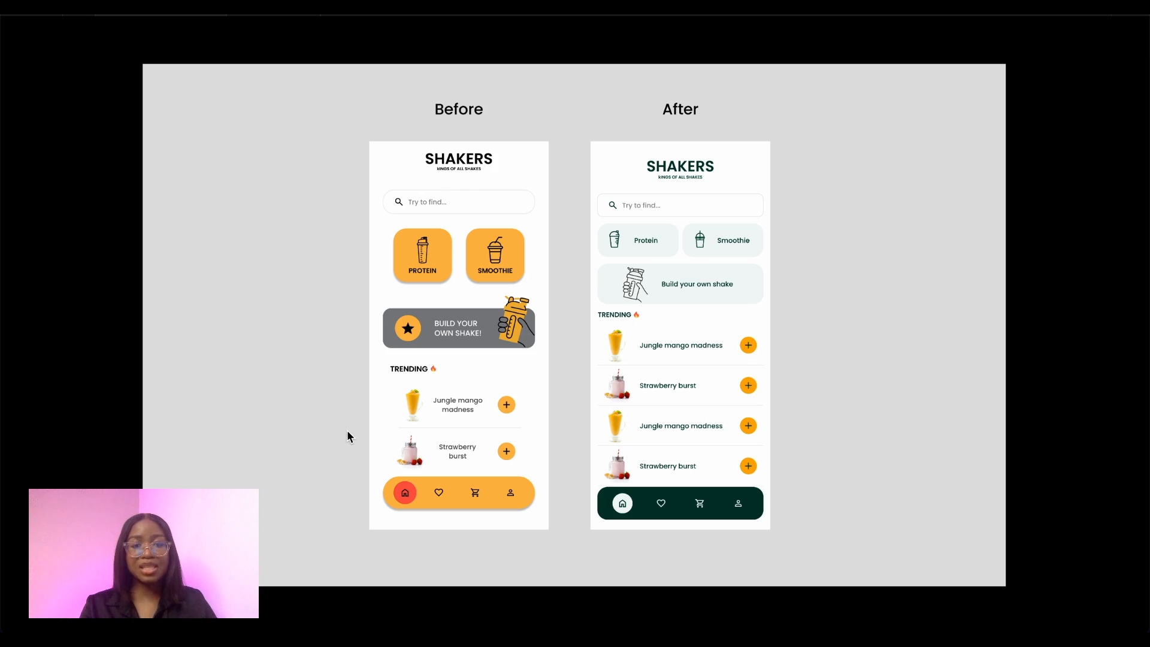
pyautogui.moveTo(491, 493)
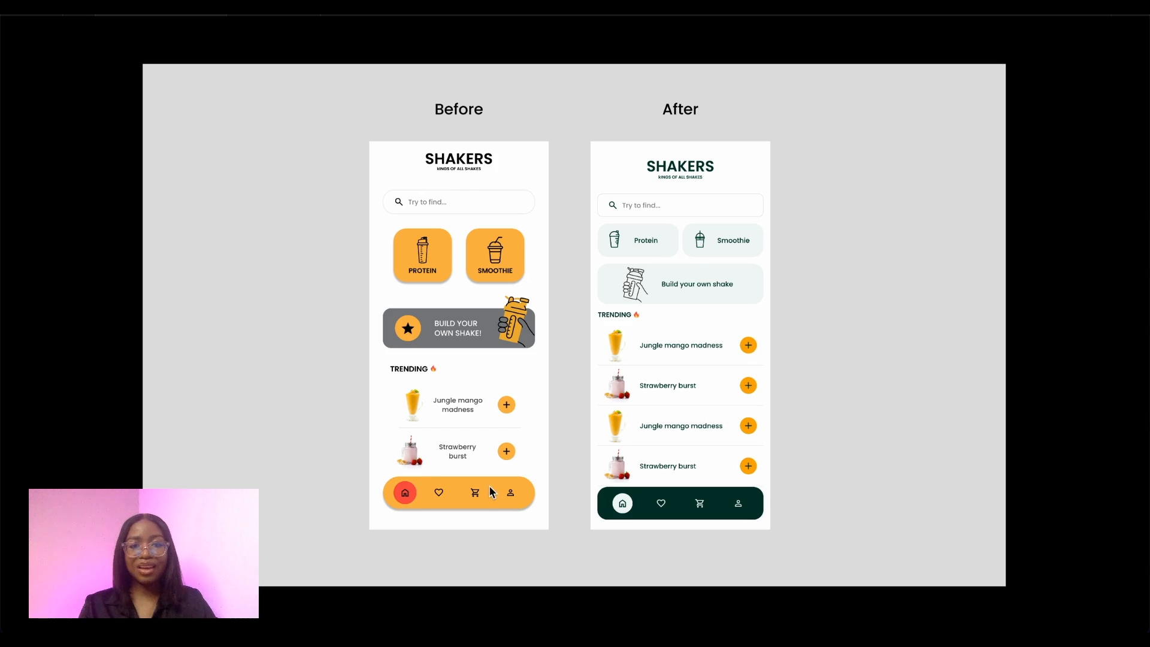
pyautogui.moveTo(493, 422)
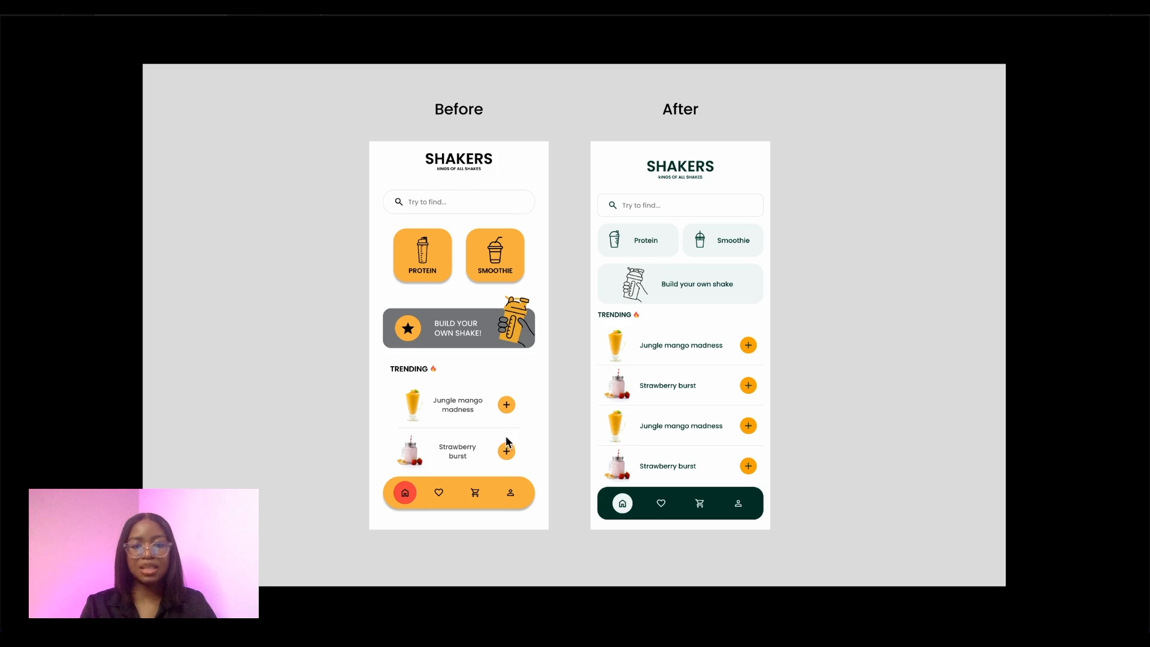
pyautogui.moveTo(510, 473)
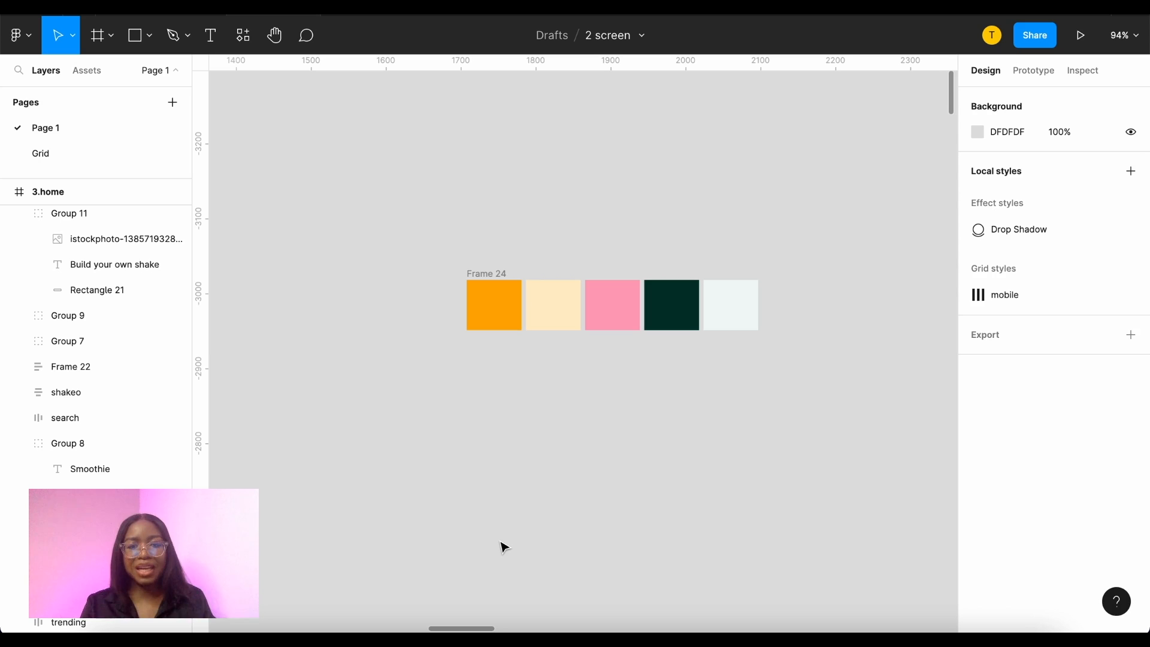
pyautogui.click(493, 304)
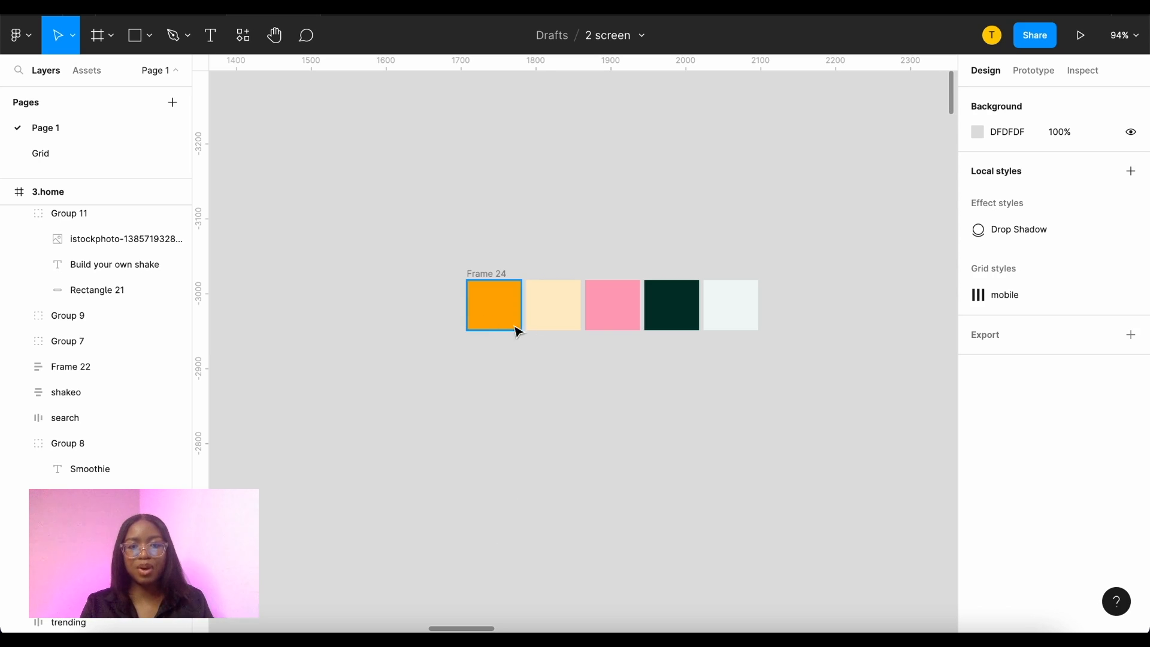
pyautogui.click(731, 304)
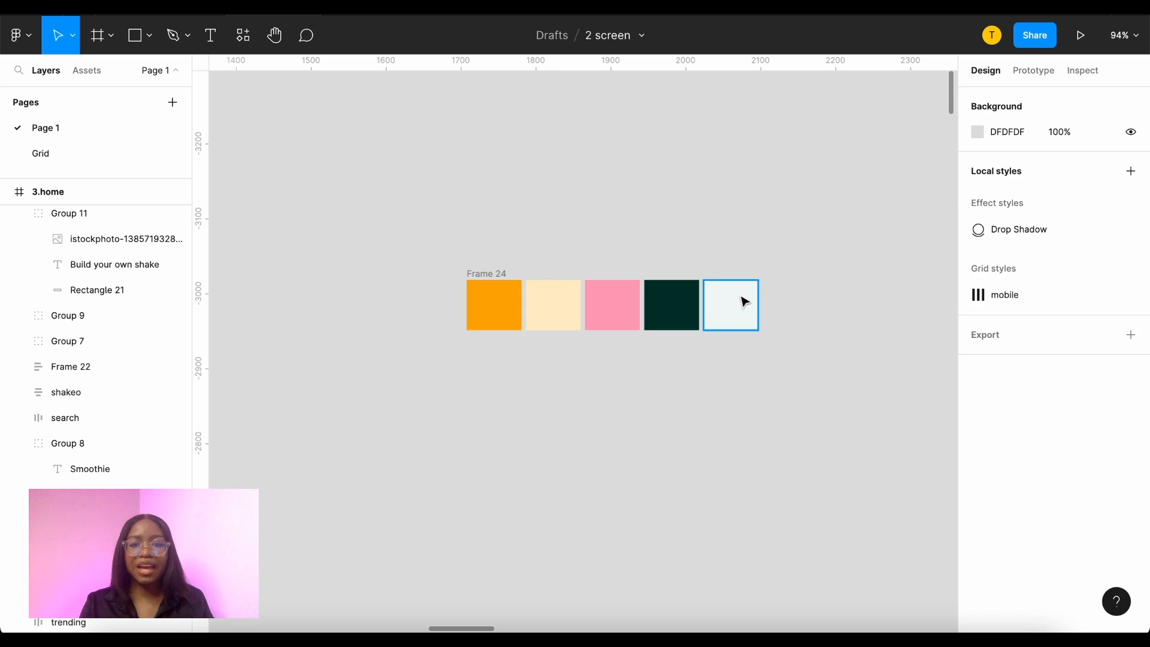
pyautogui.click(709, 365)
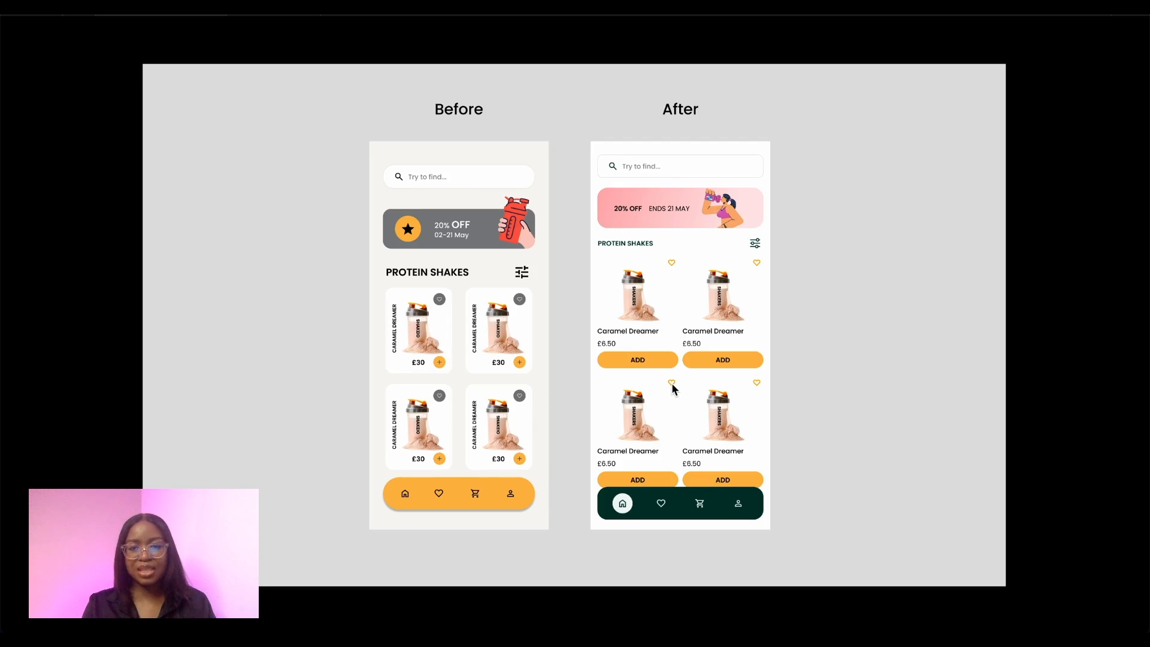
pyautogui.moveTo(666, 388)
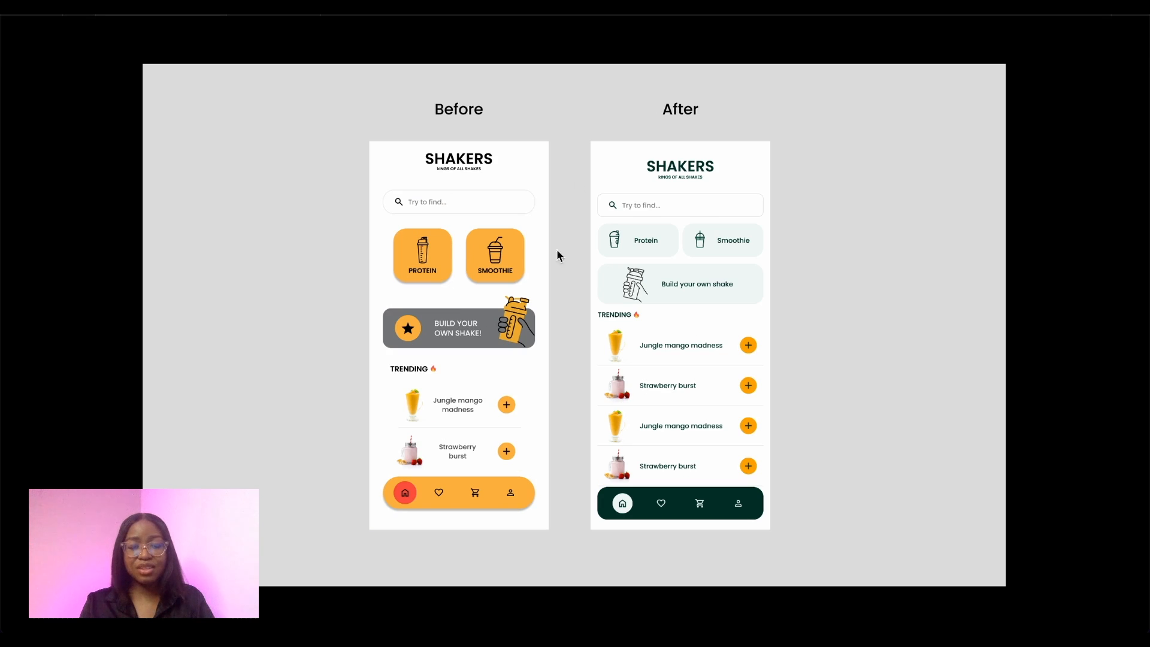
pyautogui.moveTo(615, 294)
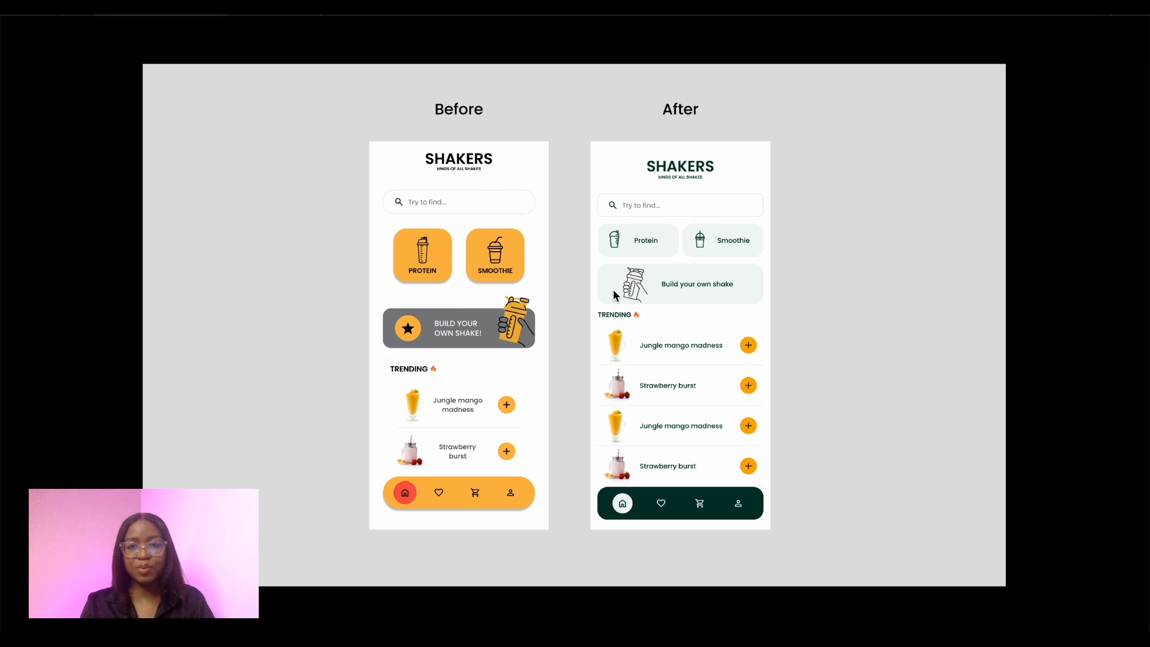
pyautogui.moveTo(692, 403)
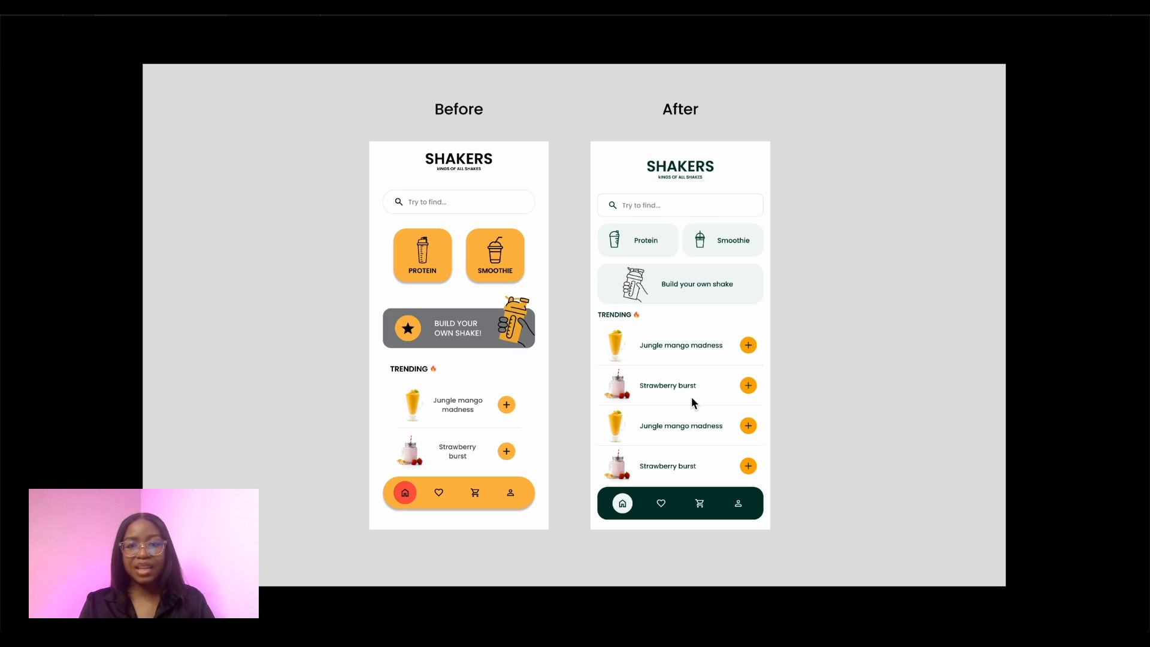
pyautogui.moveTo(690, 303)
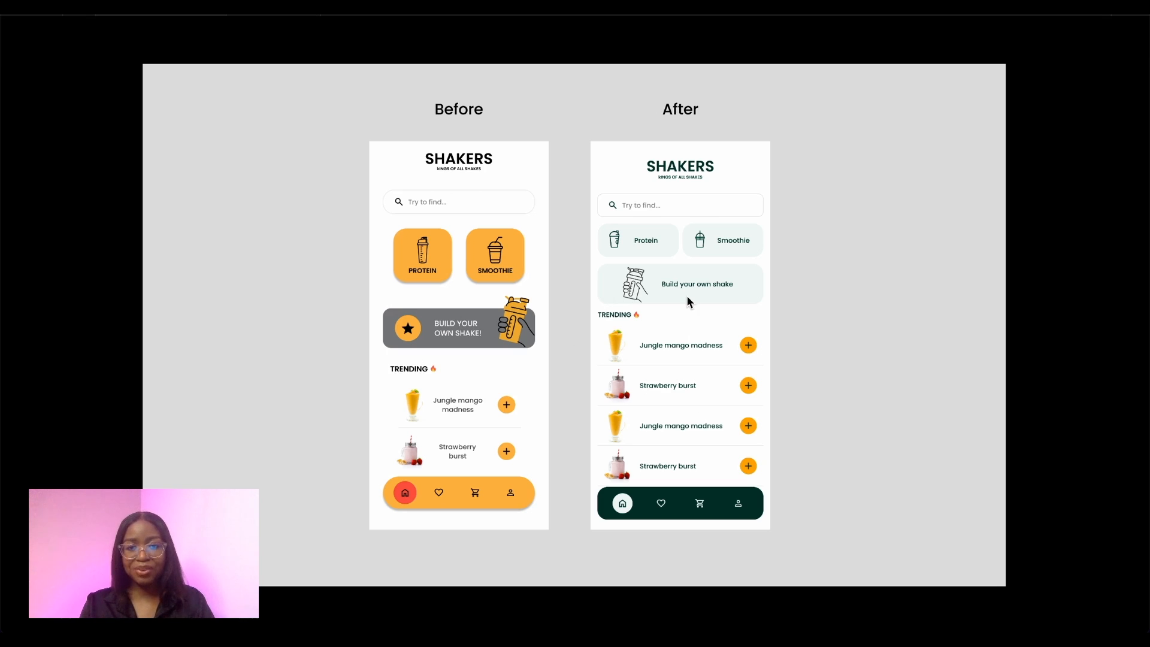
pyautogui.moveTo(527, 444)
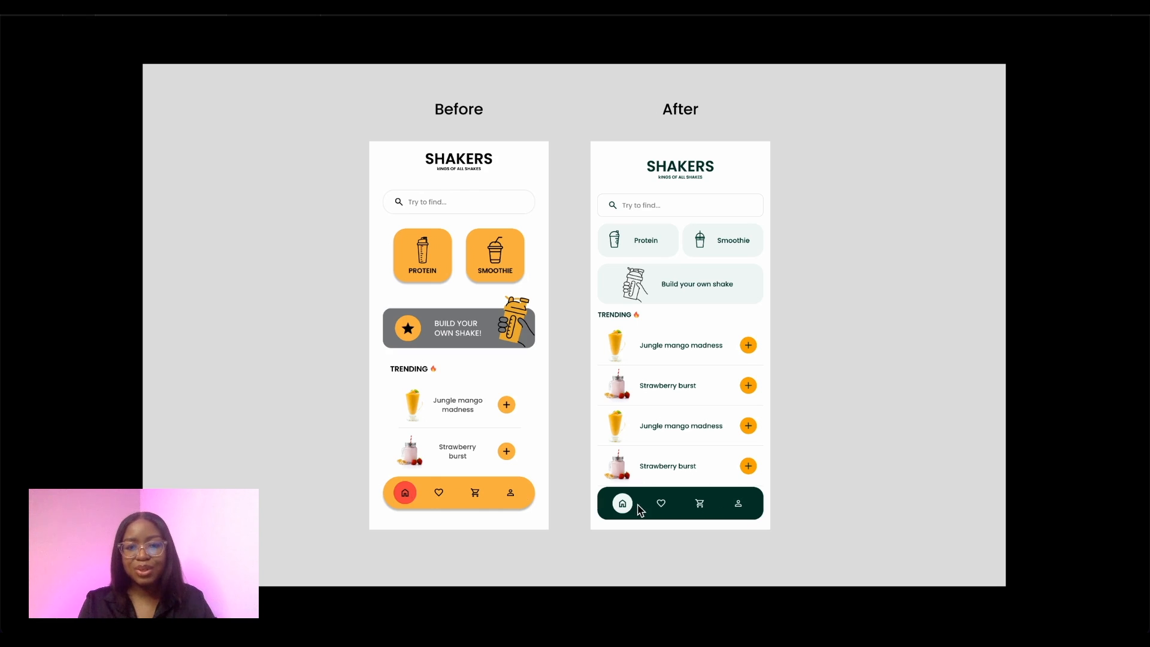
pyautogui.moveTo(752, 507)
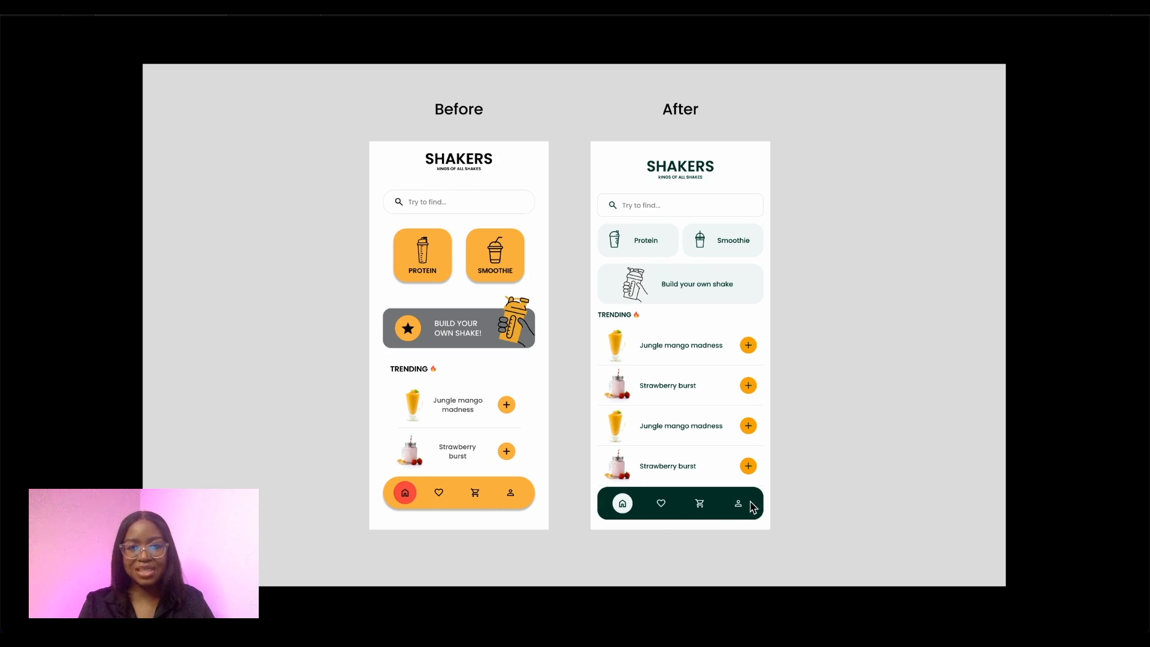
pyautogui.moveTo(519, 255)
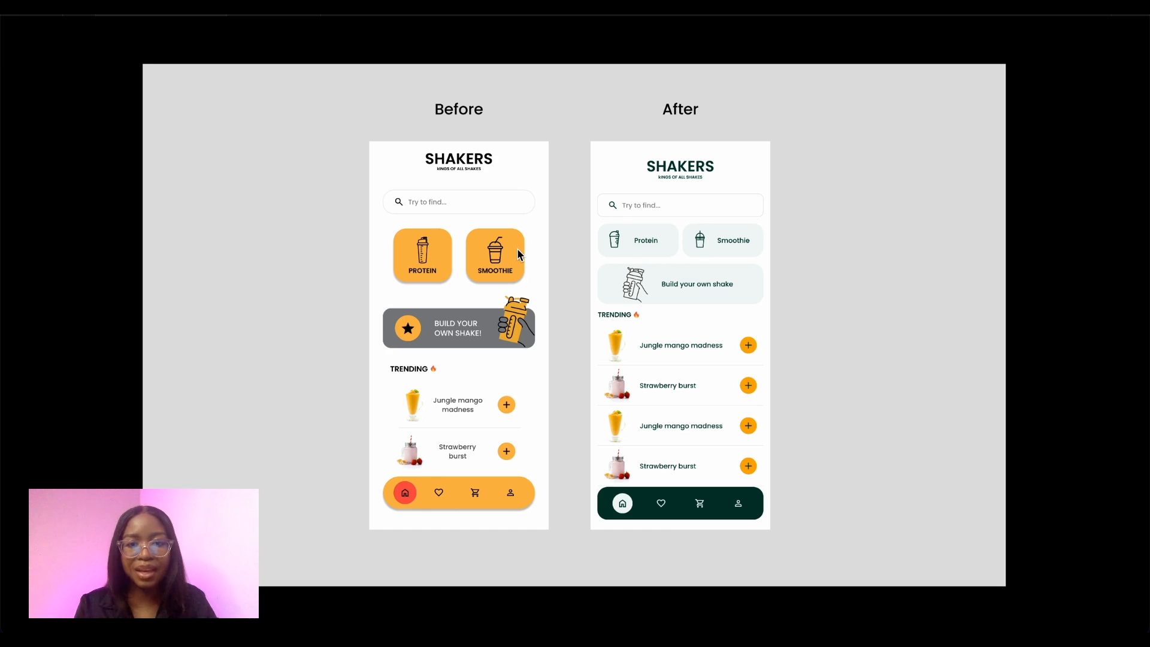
pyautogui.moveTo(512, 284)
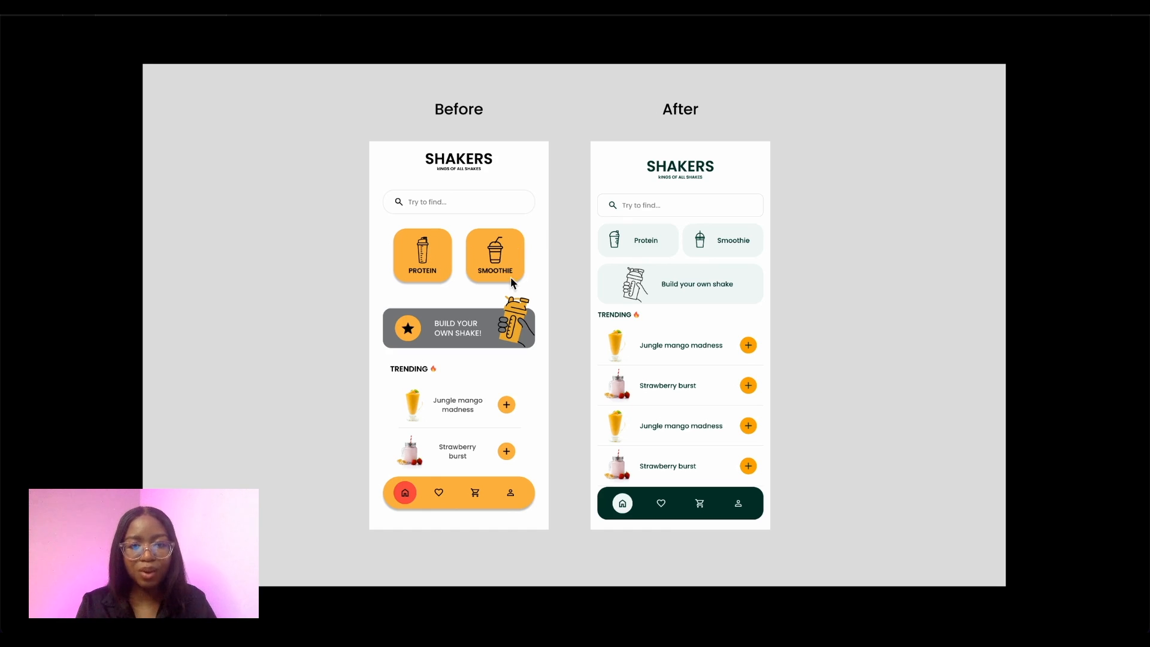
pyautogui.moveTo(521, 330)
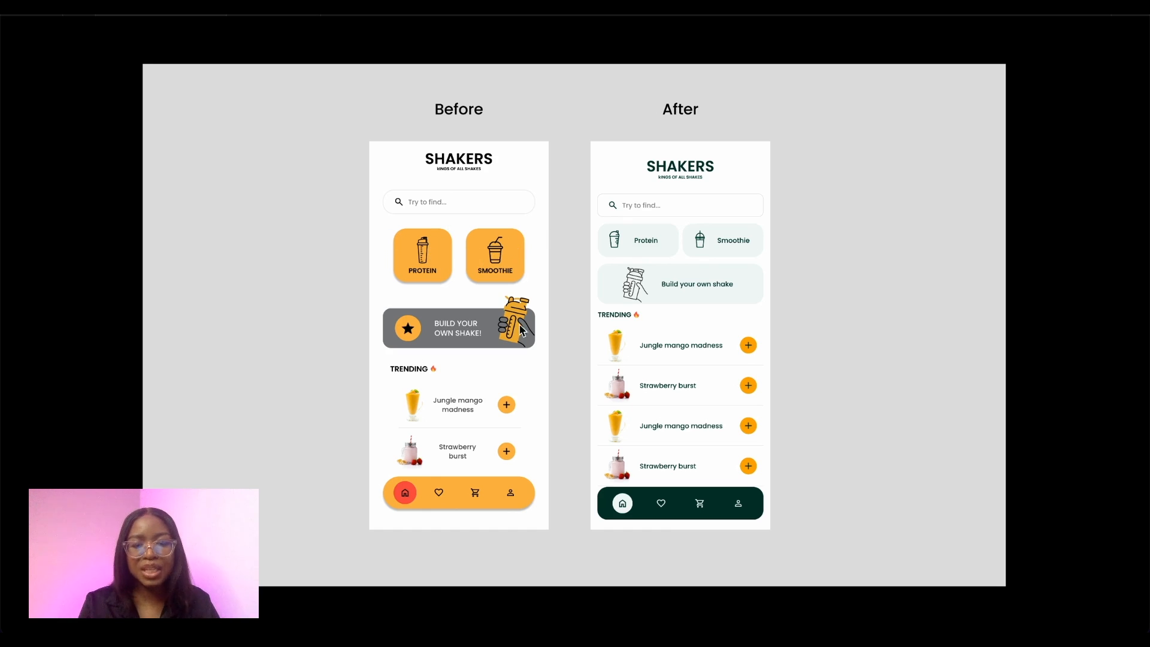
pyautogui.moveTo(723, 262)
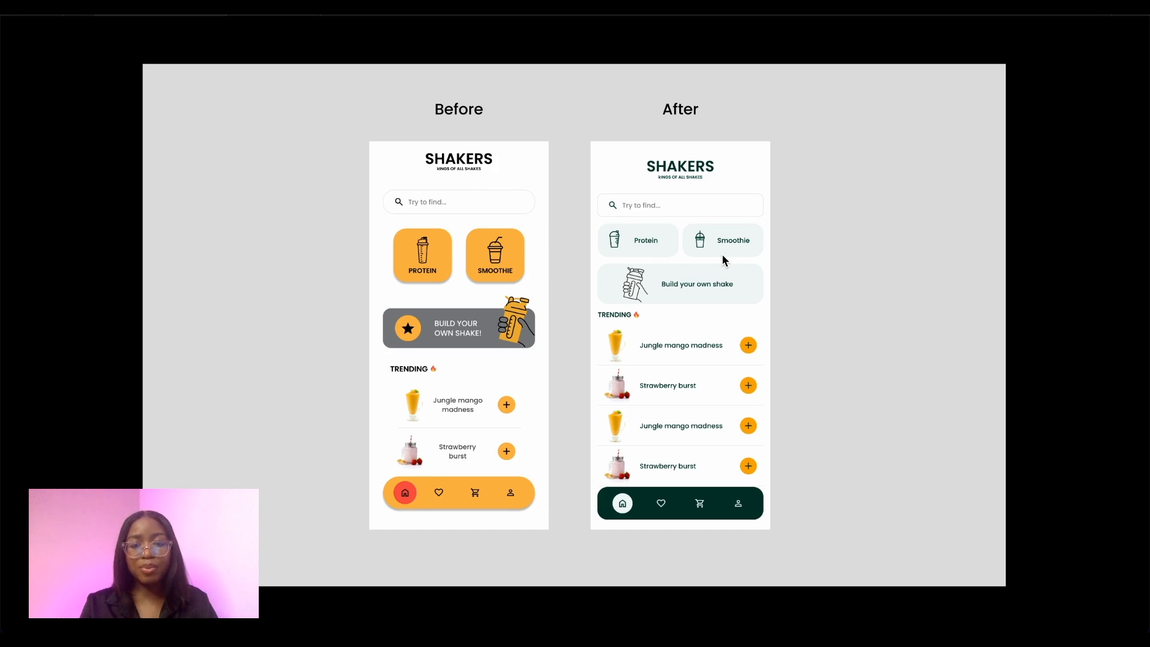
pyautogui.moveTo(561, 323)
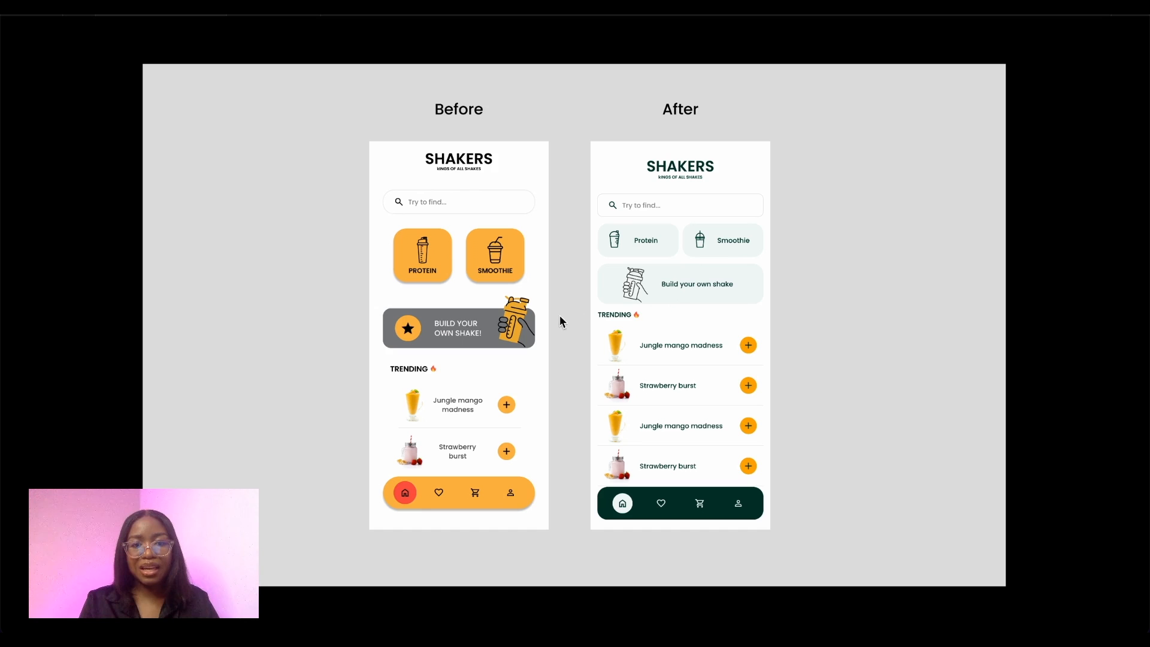
pyautogui.moveTo(642, 293)
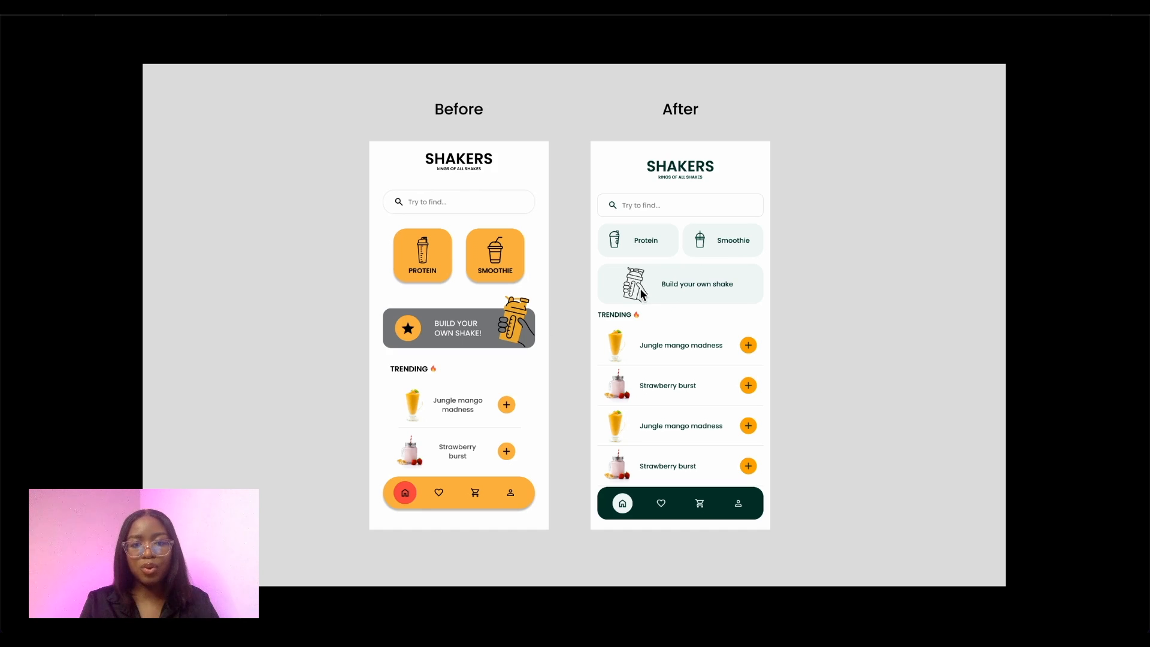
pyautogui.moveTo(669, 271)
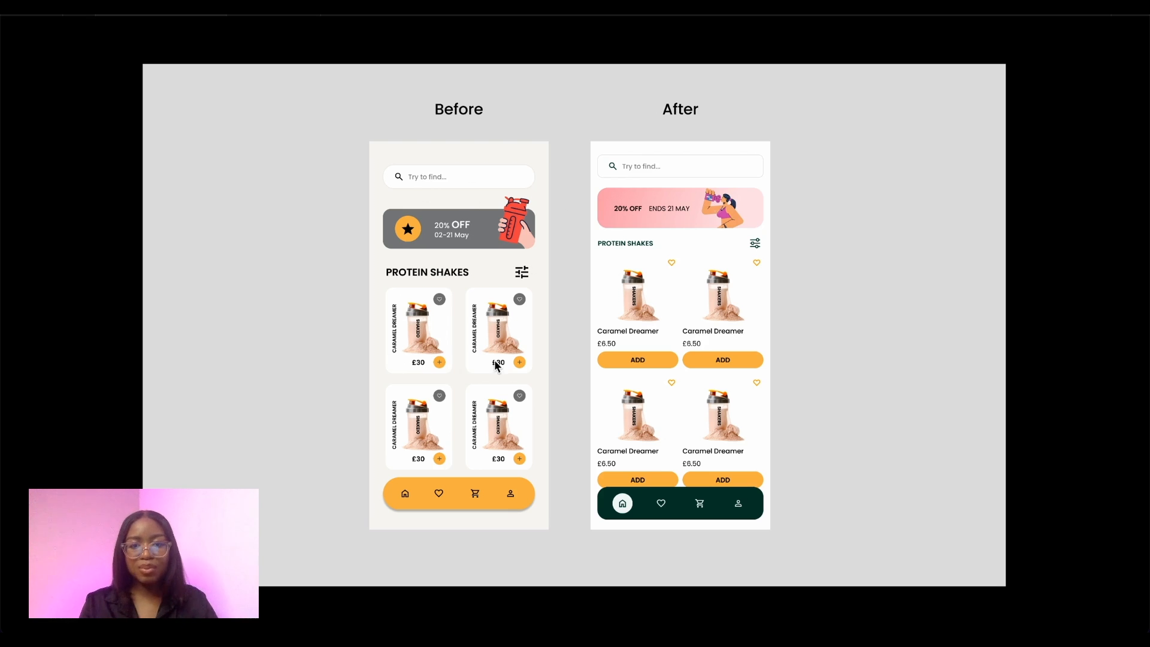
pyautogui.moveTo(546, 335)
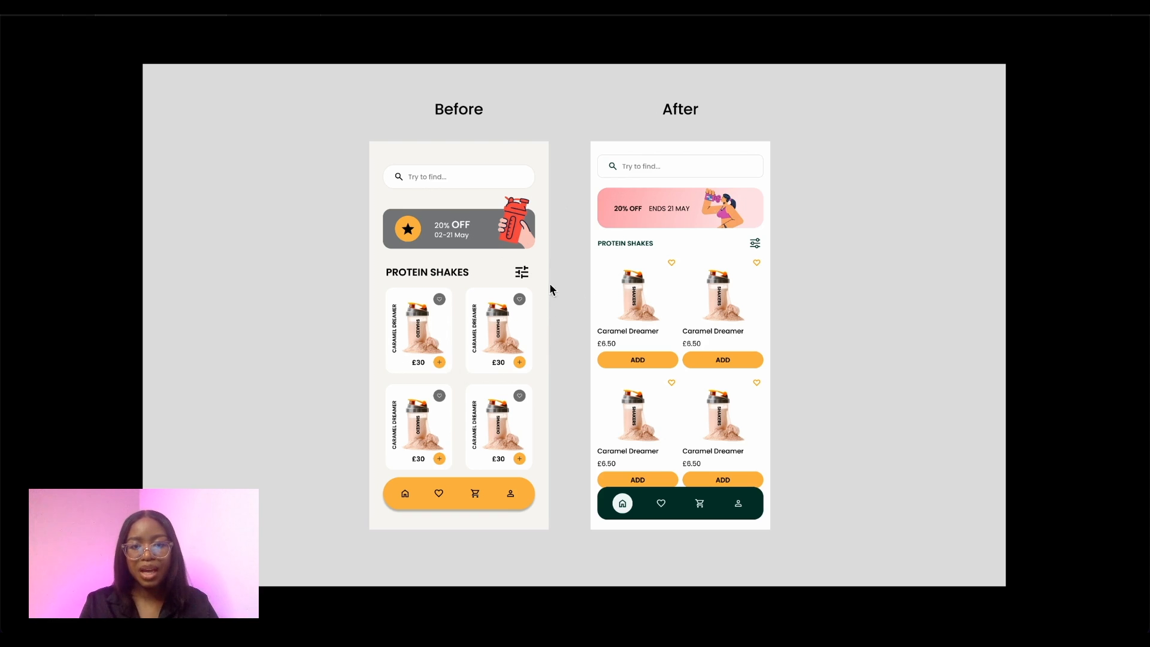
pyautogui.moveTo(541, 432)
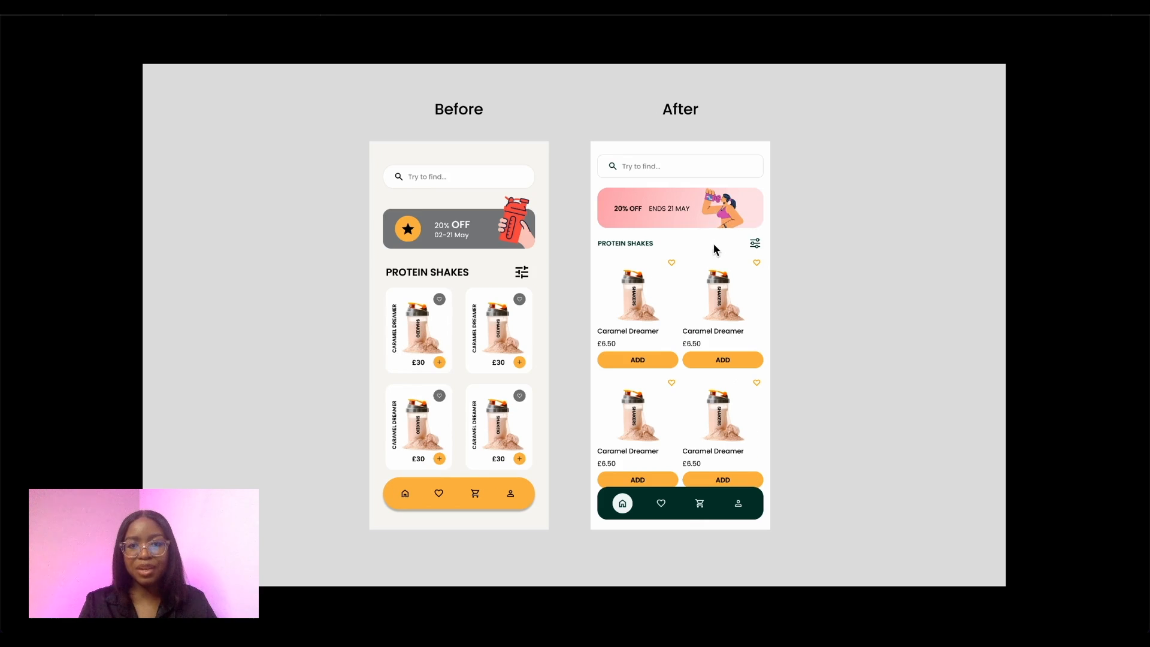
pyautogui.moveTo(729, 240)
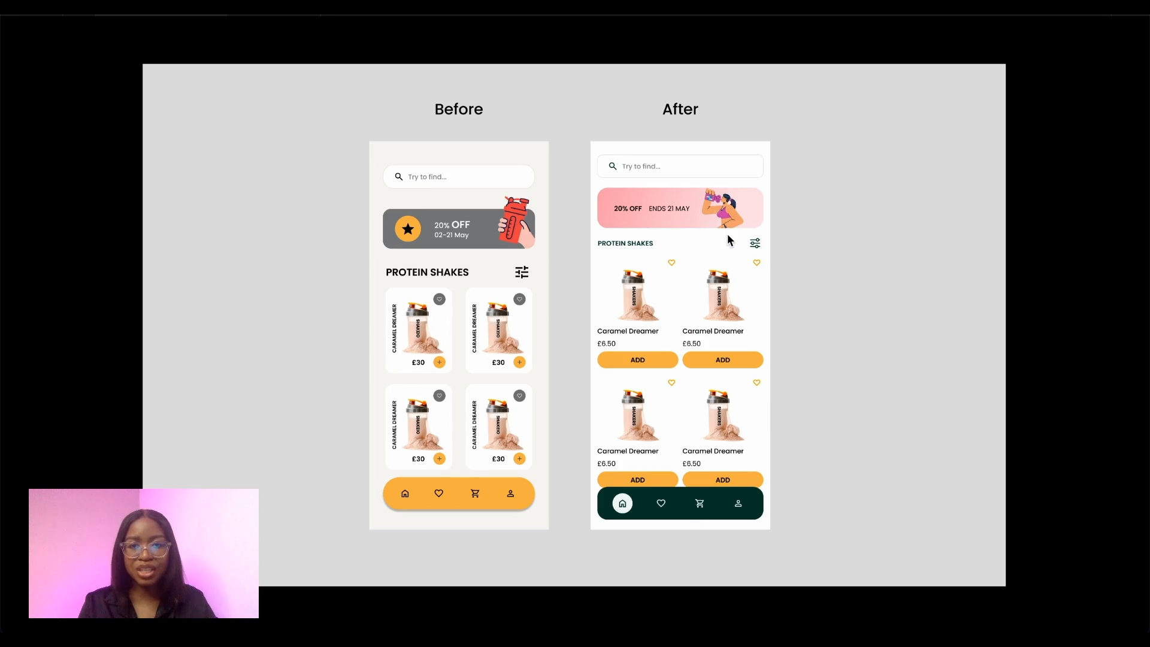
pyautogui.moveTo(713, 238)
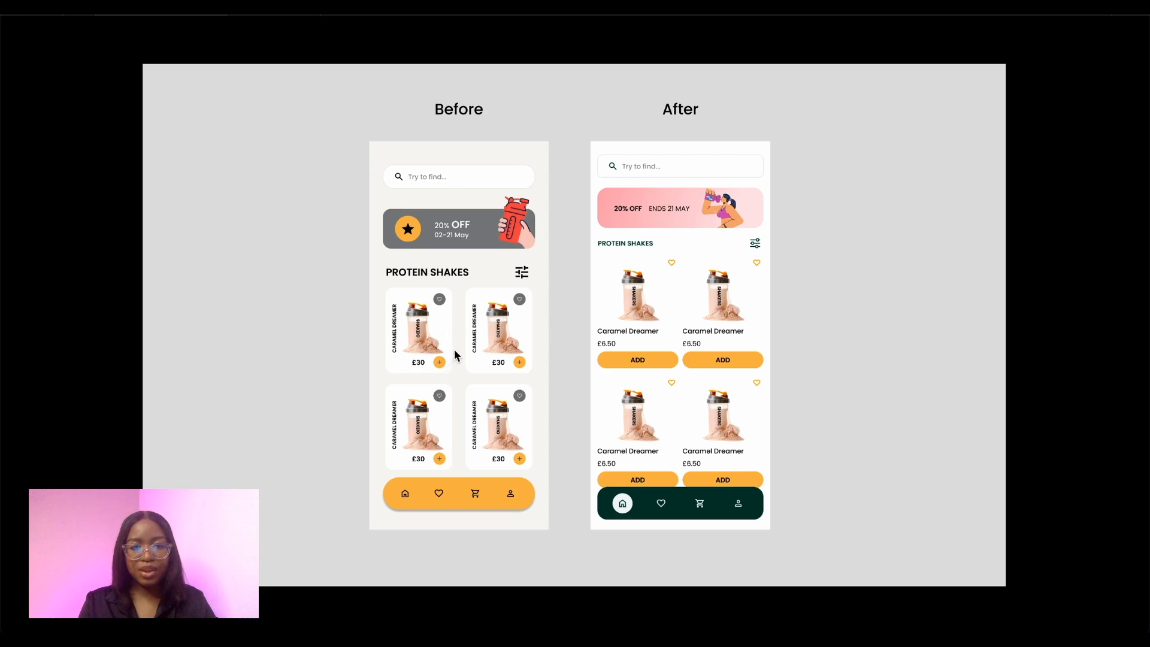
pyautogui.moveTo(439, 367)
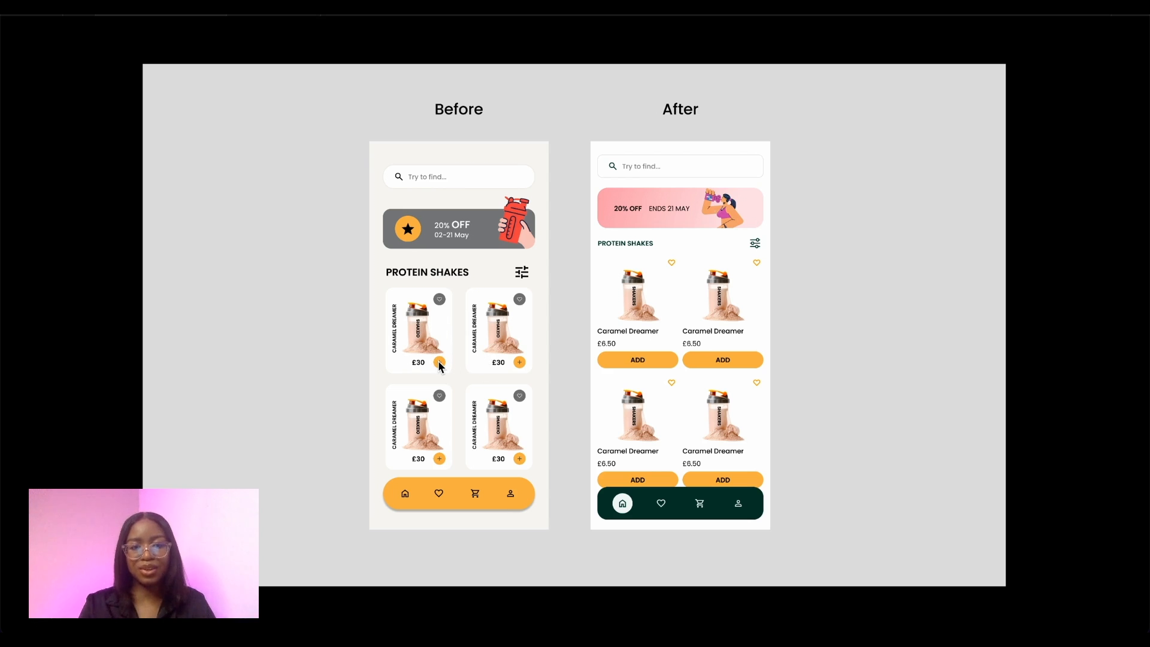
pyautogui.moveTo(647, 349)
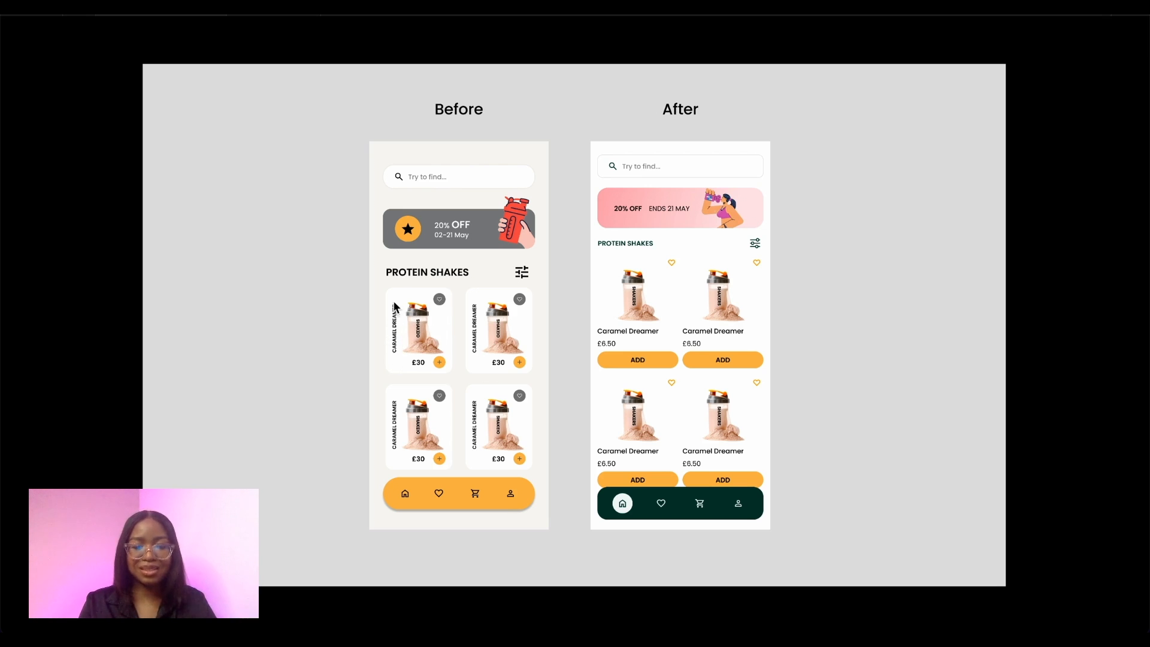
pyautogui.moveTo(402, 300)
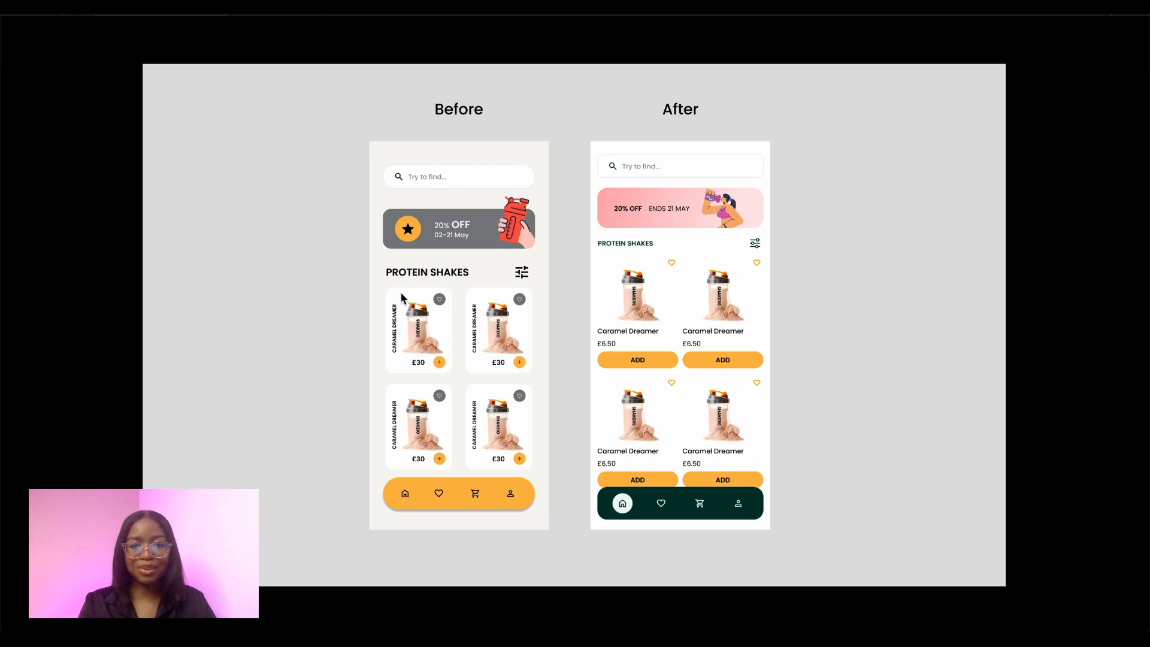
pyautogui.moveTo(490, 387)
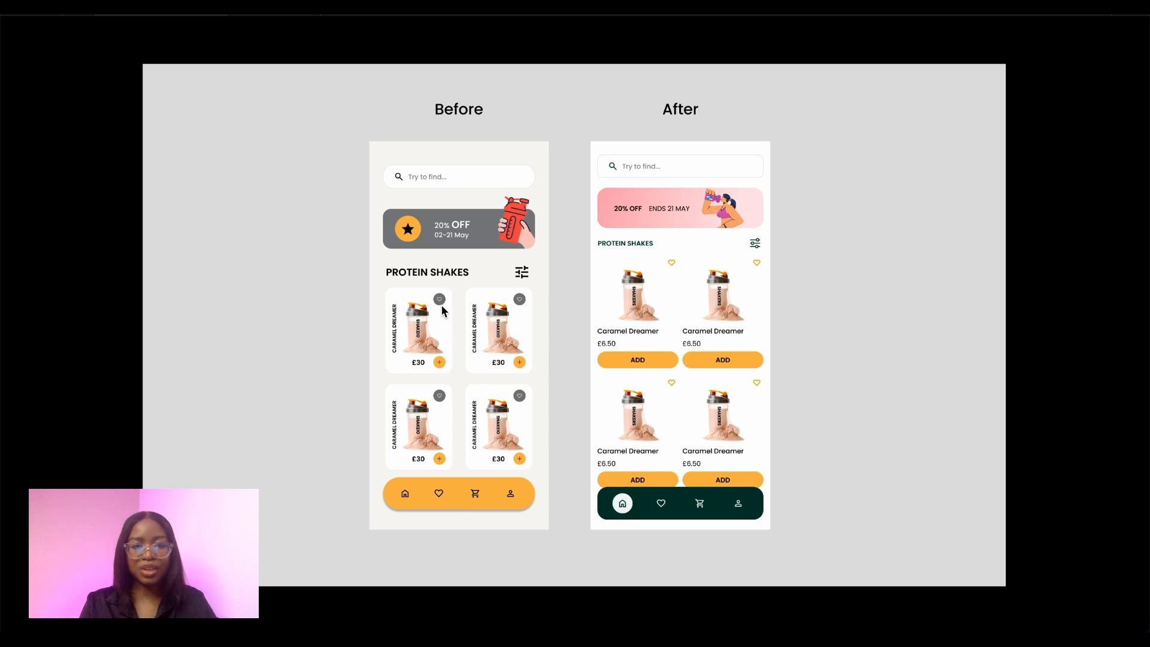
pyautogui.moveTo(444, 307)
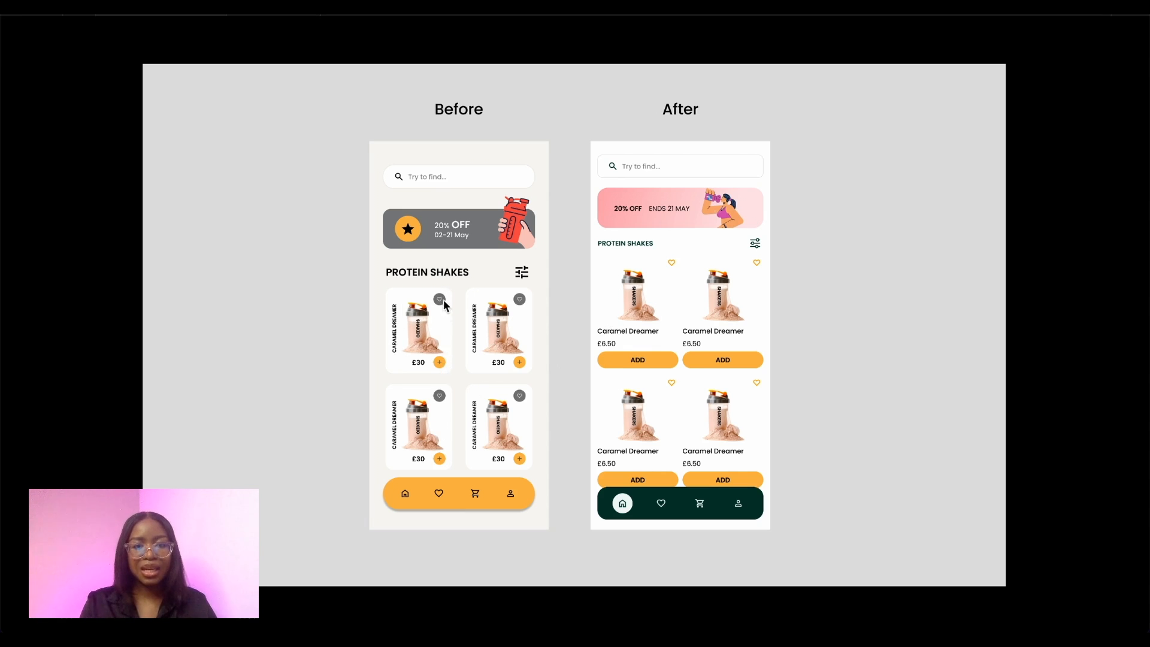
pyautogui.moveTo(453, 328)
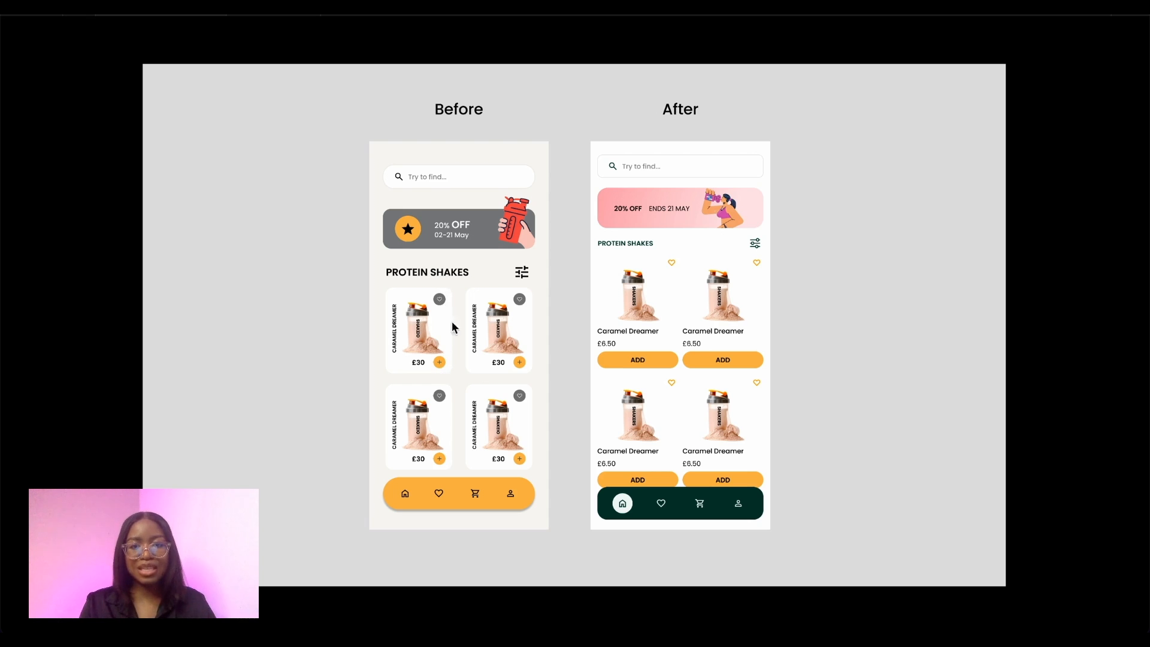
pyautogui.moveTo(676, 289)
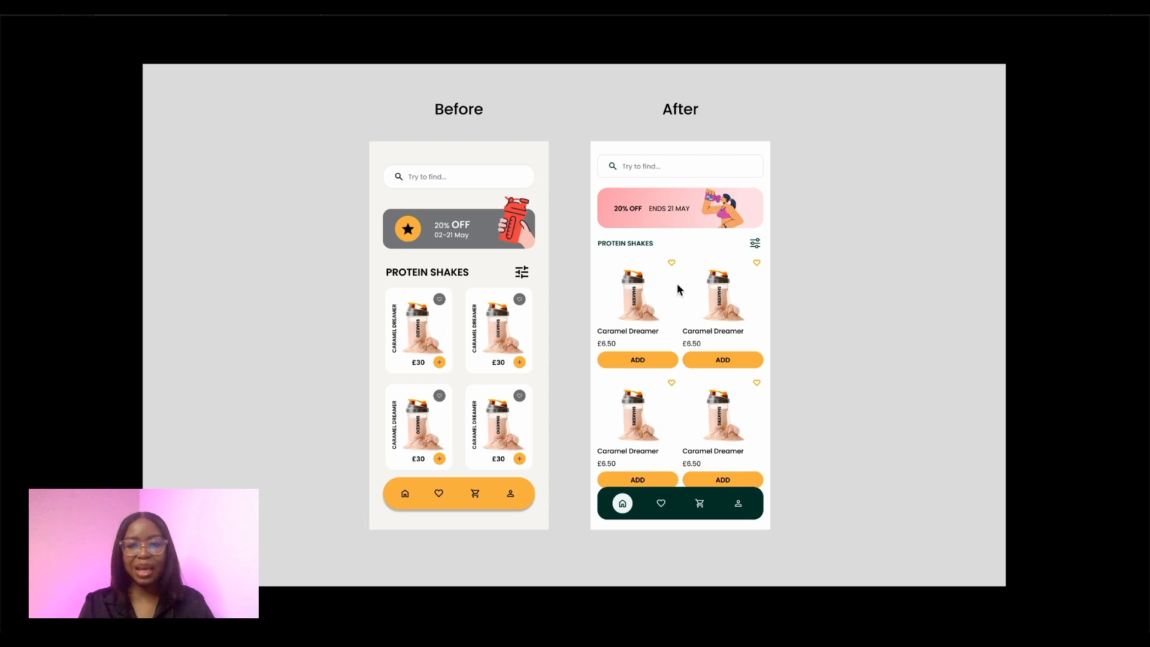
pyautogui.moveTo(679, 391)
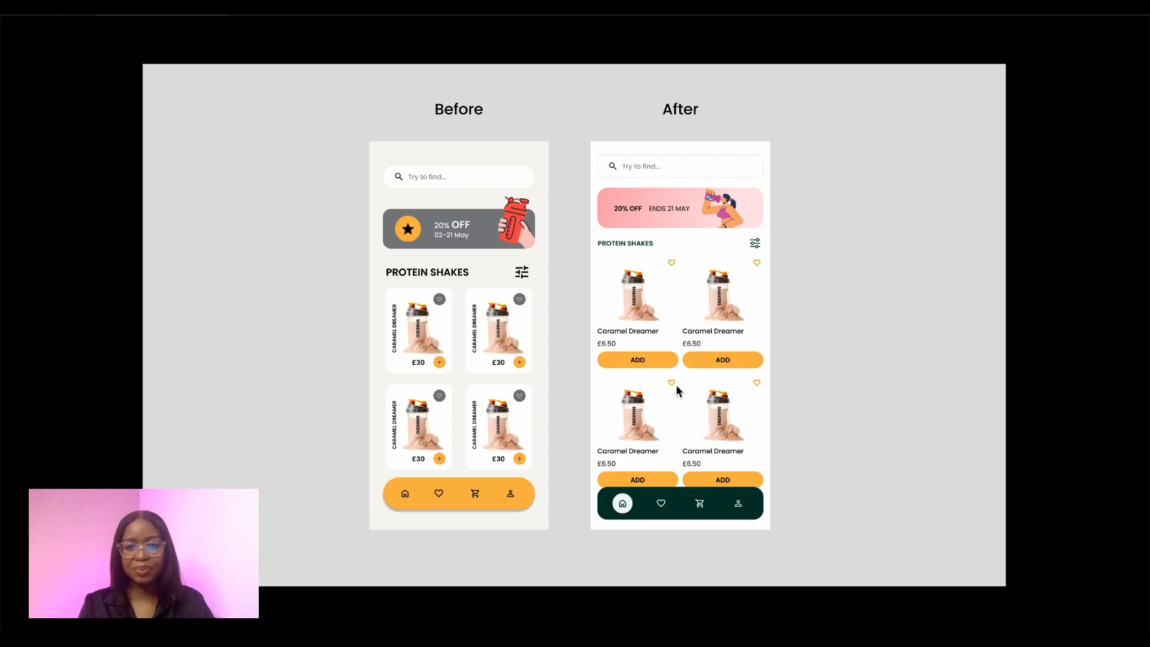